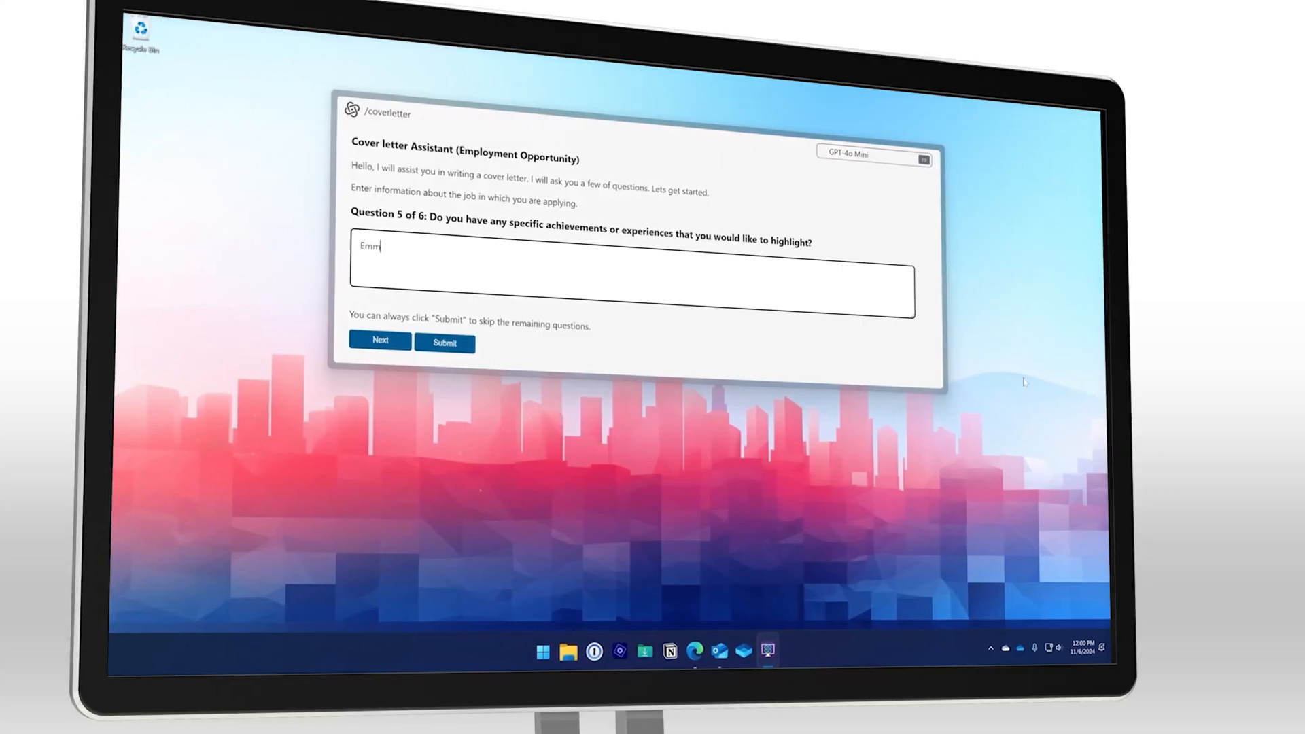
# Advance to the final cover letter question and submit the answers.
pyautogui.click(379, 340)
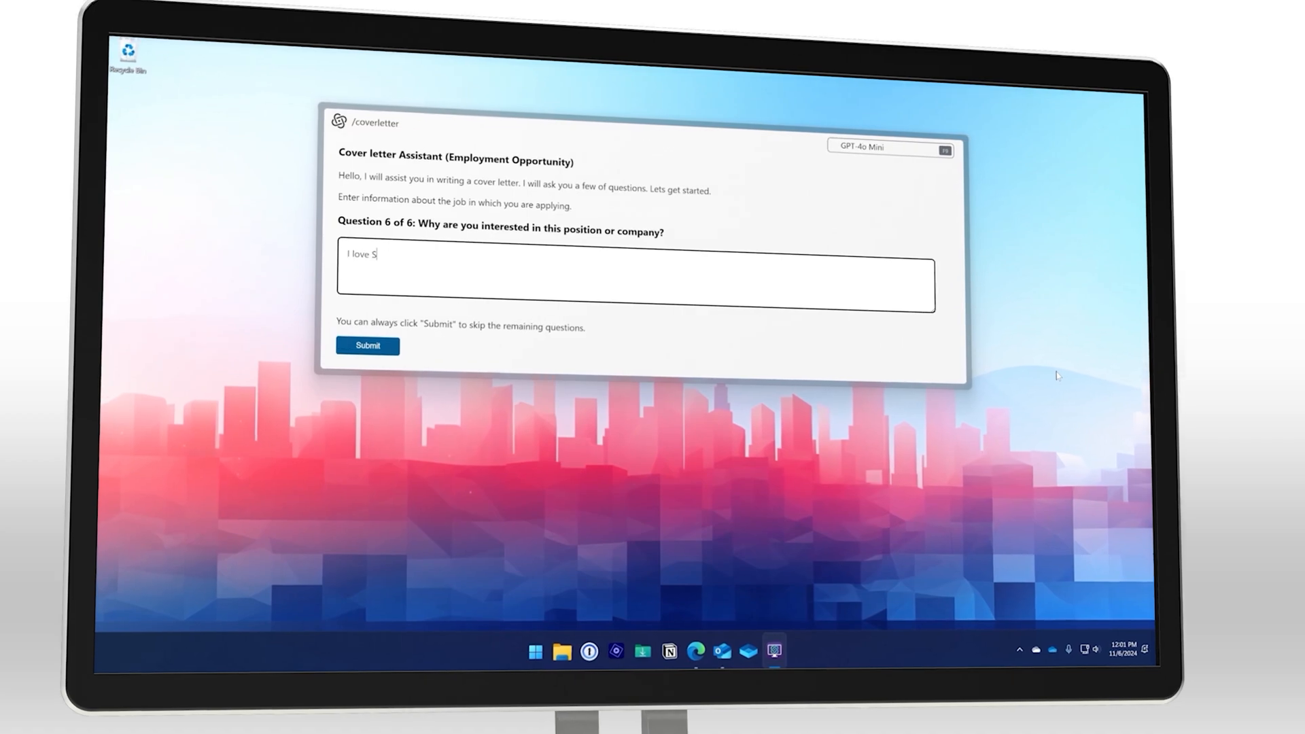
pyautogui.click(367, 345)
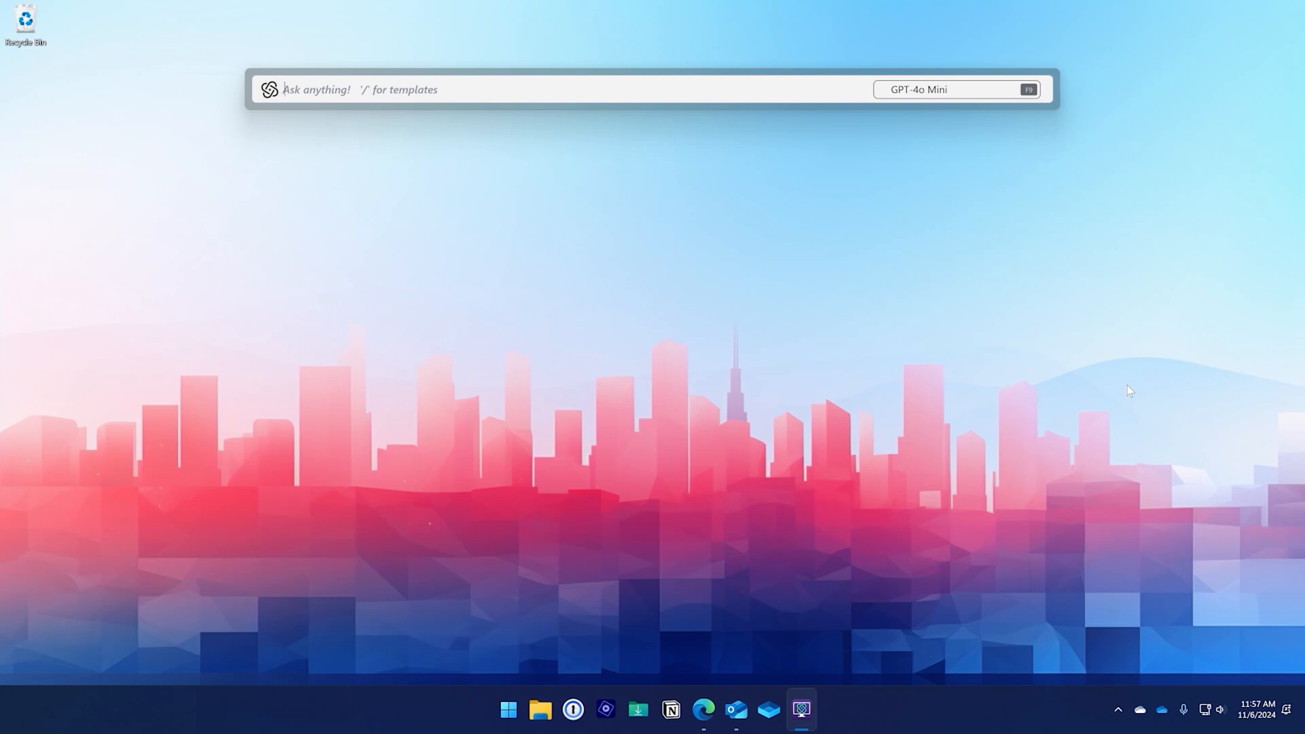
# Ask 'Explain gravity' and scroll through the answer, then bring up the template list with '/'.
pyautogui.write('Expl')
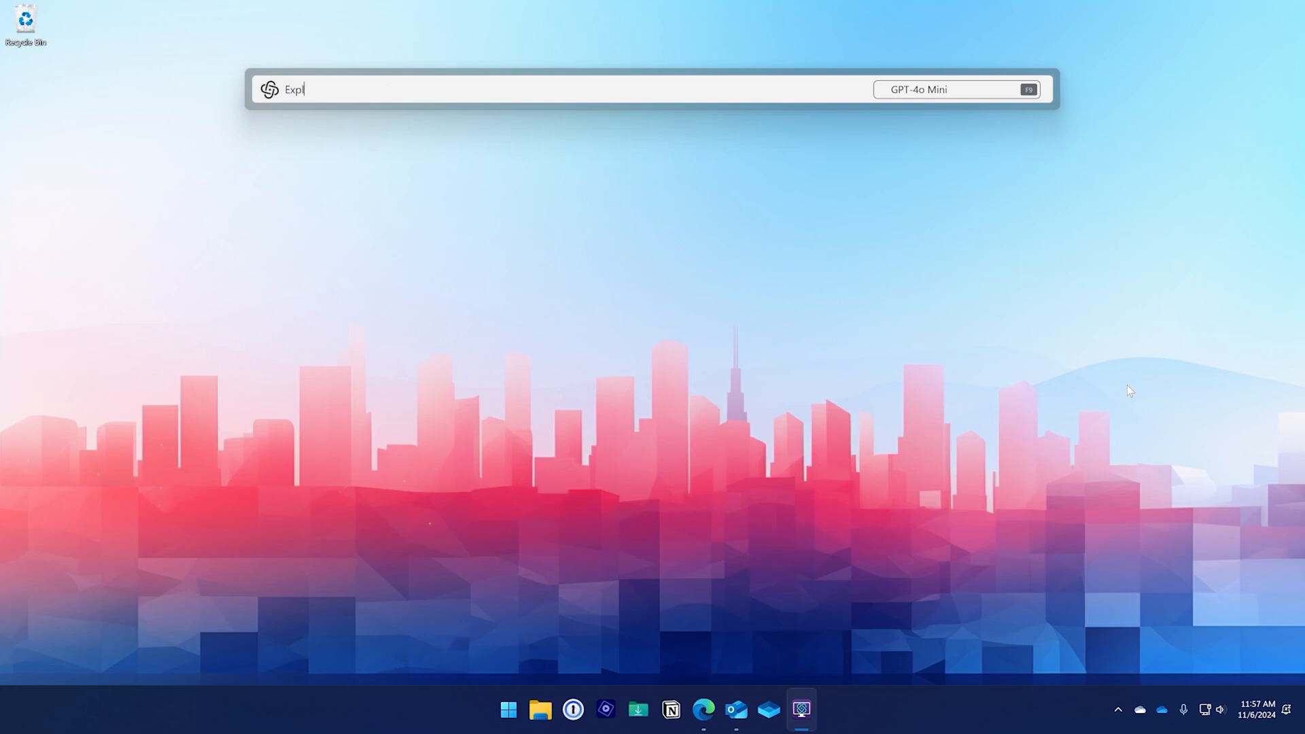
pyautogui.write('ain gravi')
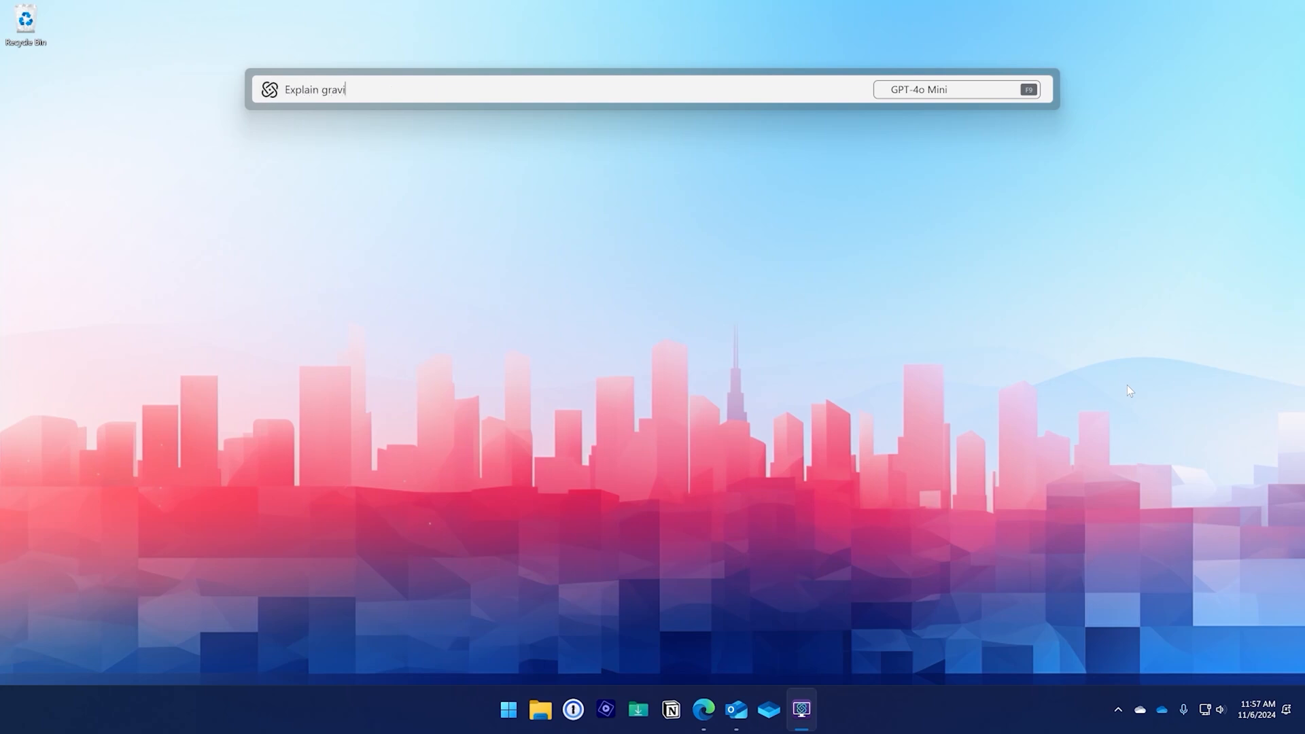
pyautogui.press('Return')
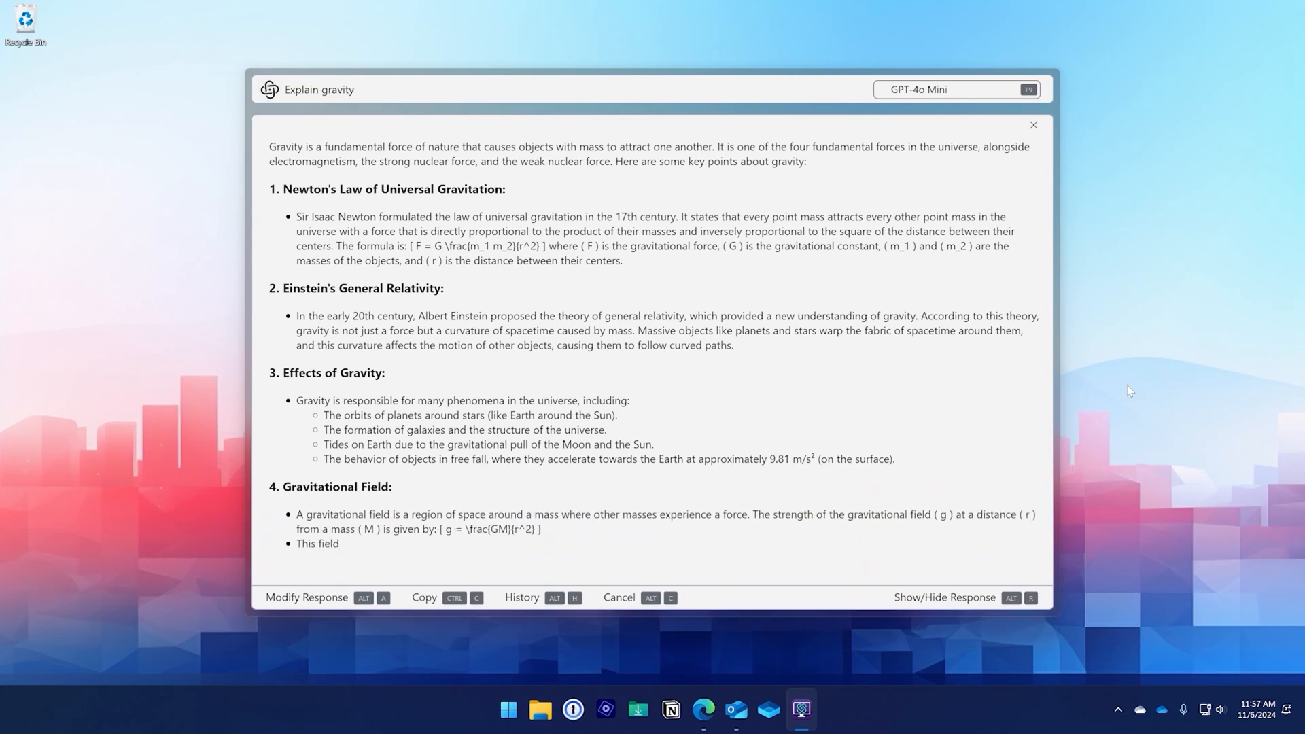
pyautogui.scroll(-3)
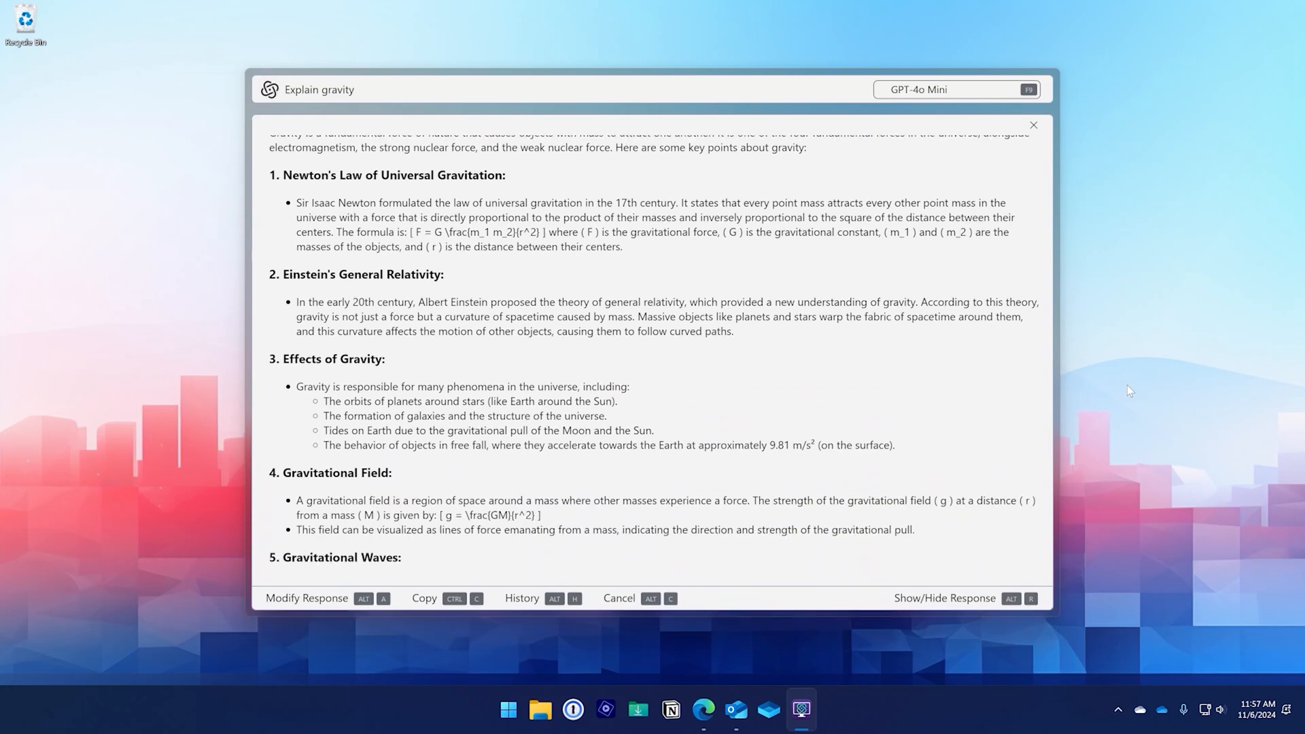
pyautogui.scroll(-3)
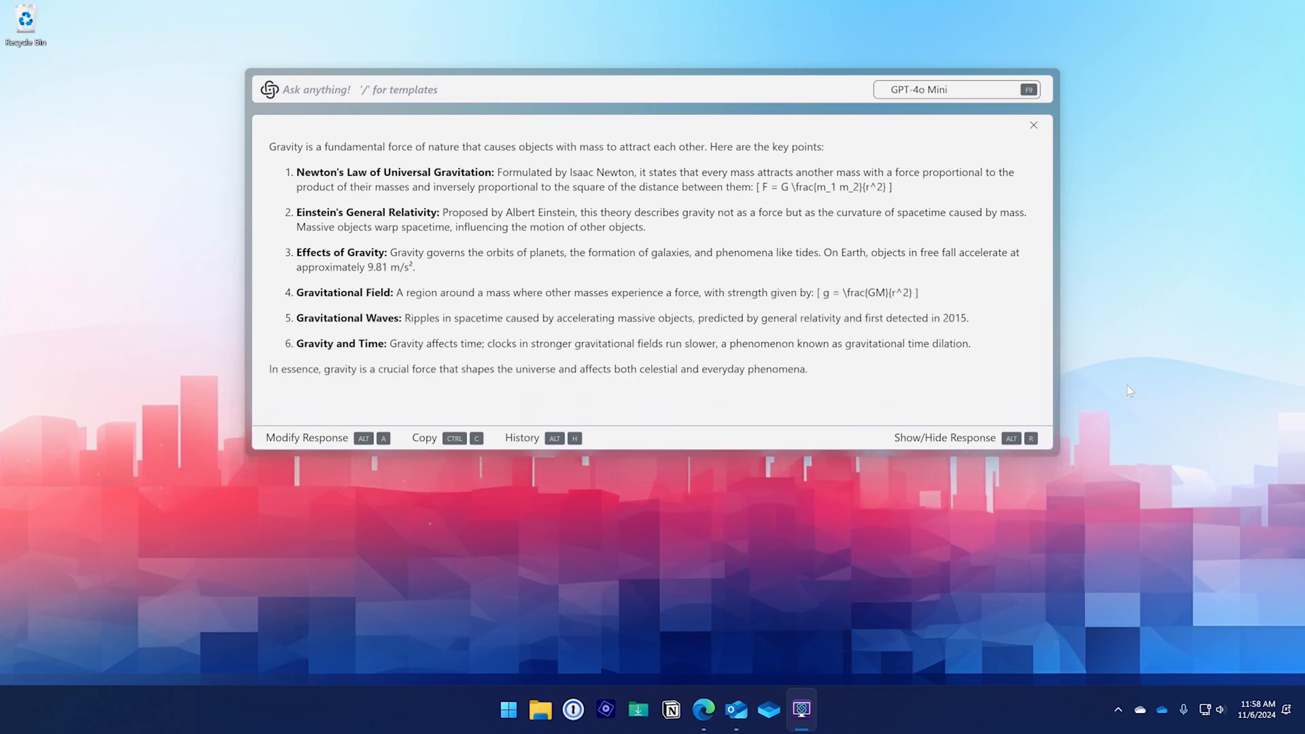
pyautogui.write('/')
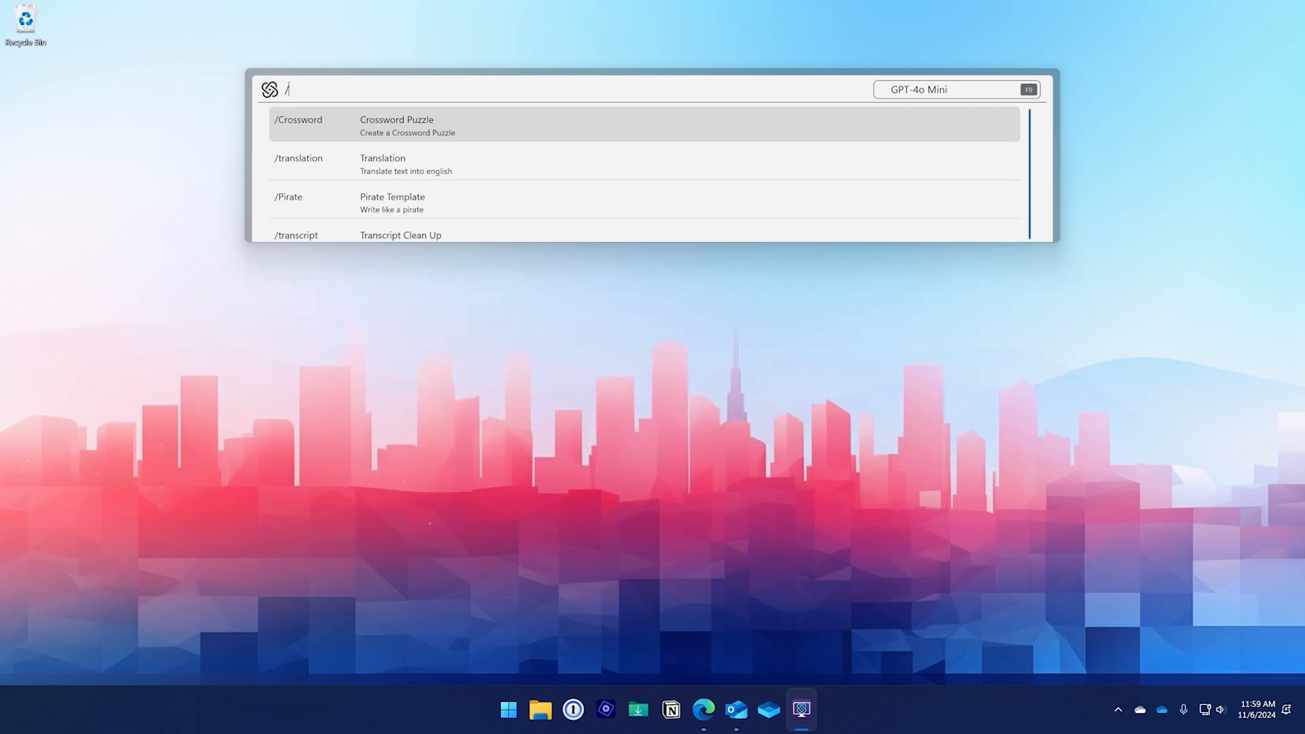
# Run the /translation template on the French phrase 'comment allez-vous'.
pyautogui.write('tra')
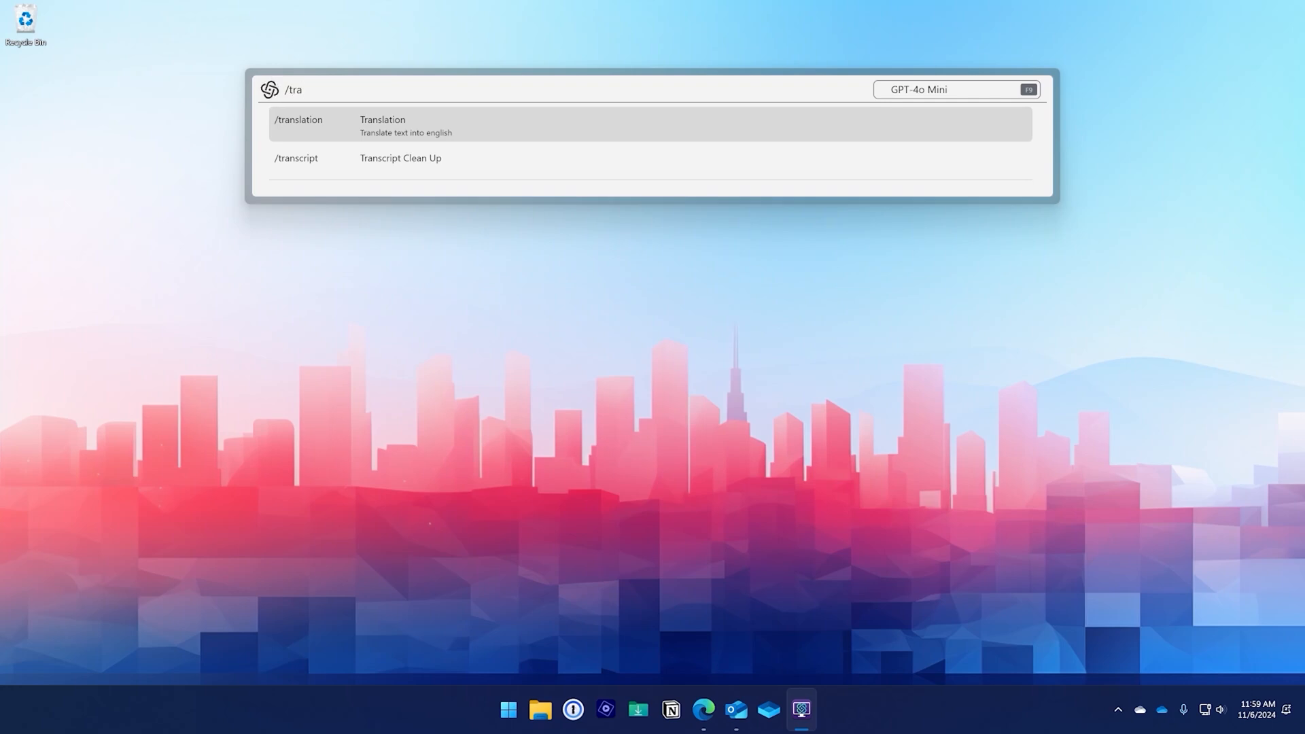
pyautogui.write('nslation')
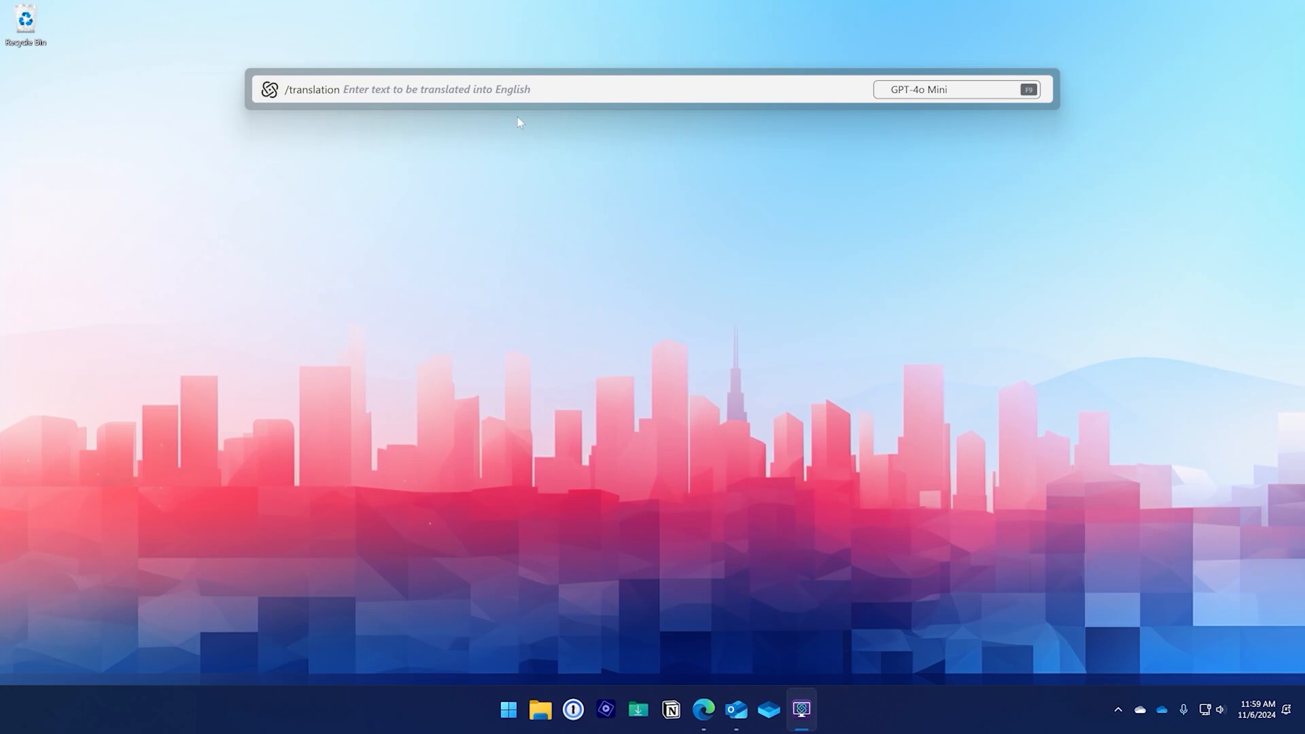
pyautogui.write('comment allez-vous')
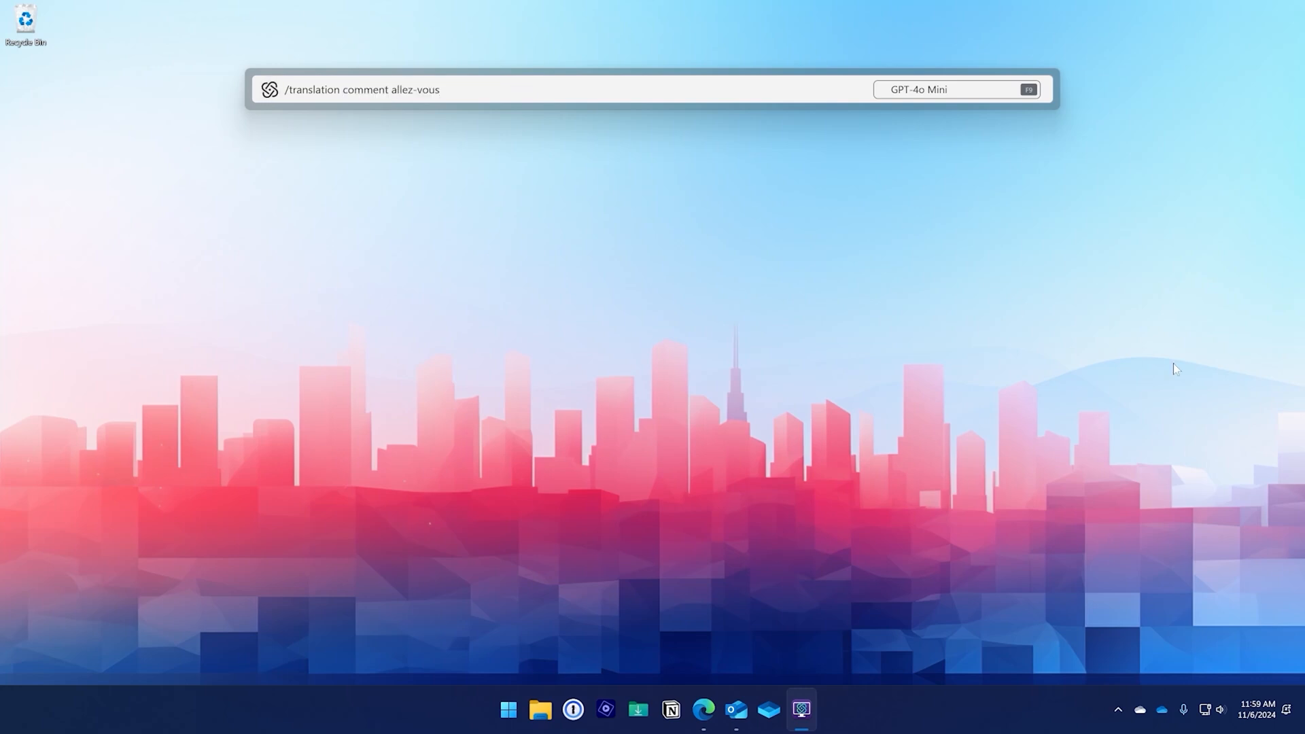
pyautogui.press('Return')
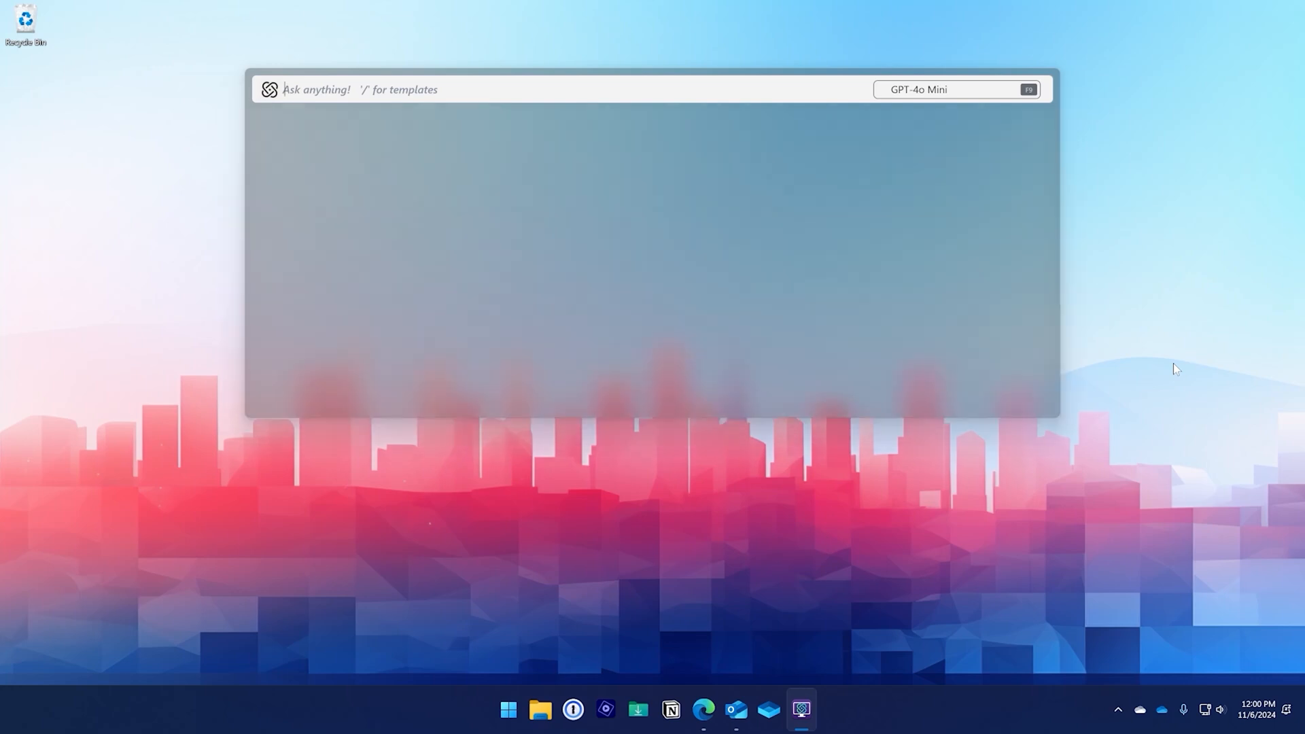
# Start /coverletter and step through the company, background, skills and achievements questions.
pyautogui.write('/coverletter')
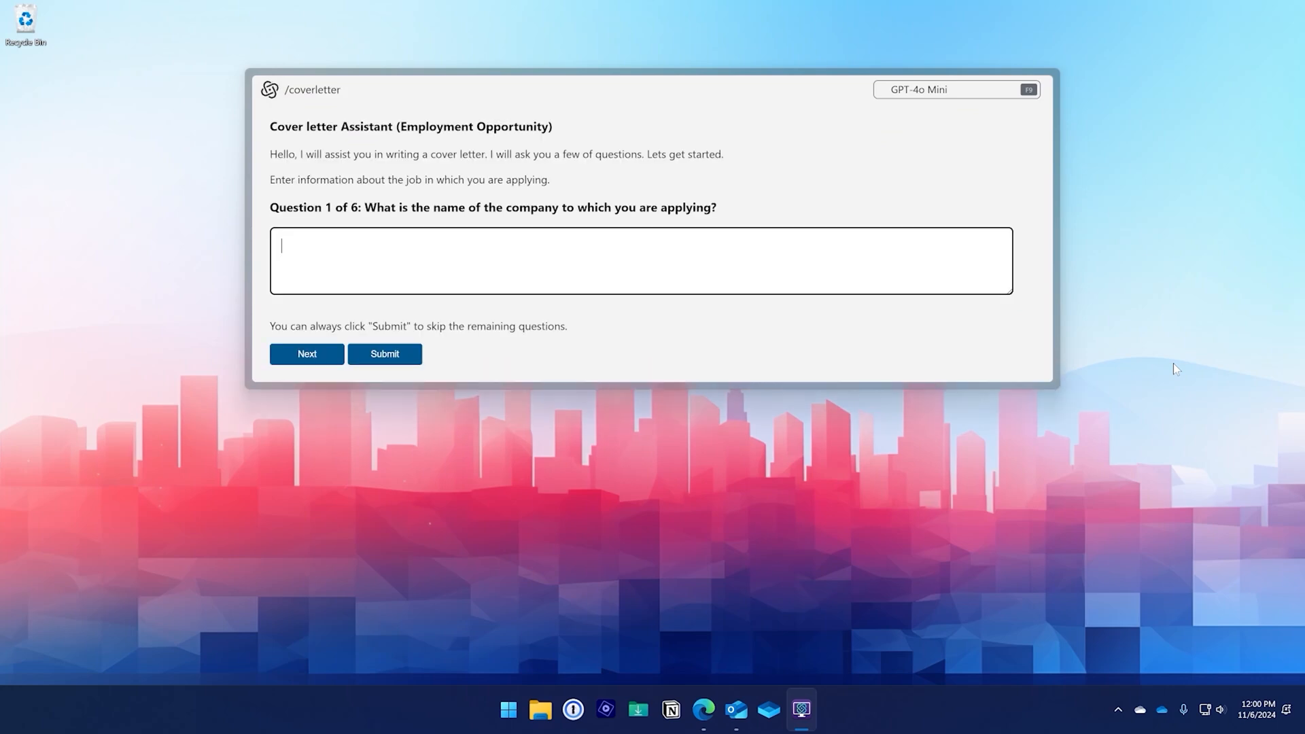
pyautogui.click(306, 354)
pyautogui.write('Made many videos for Star')
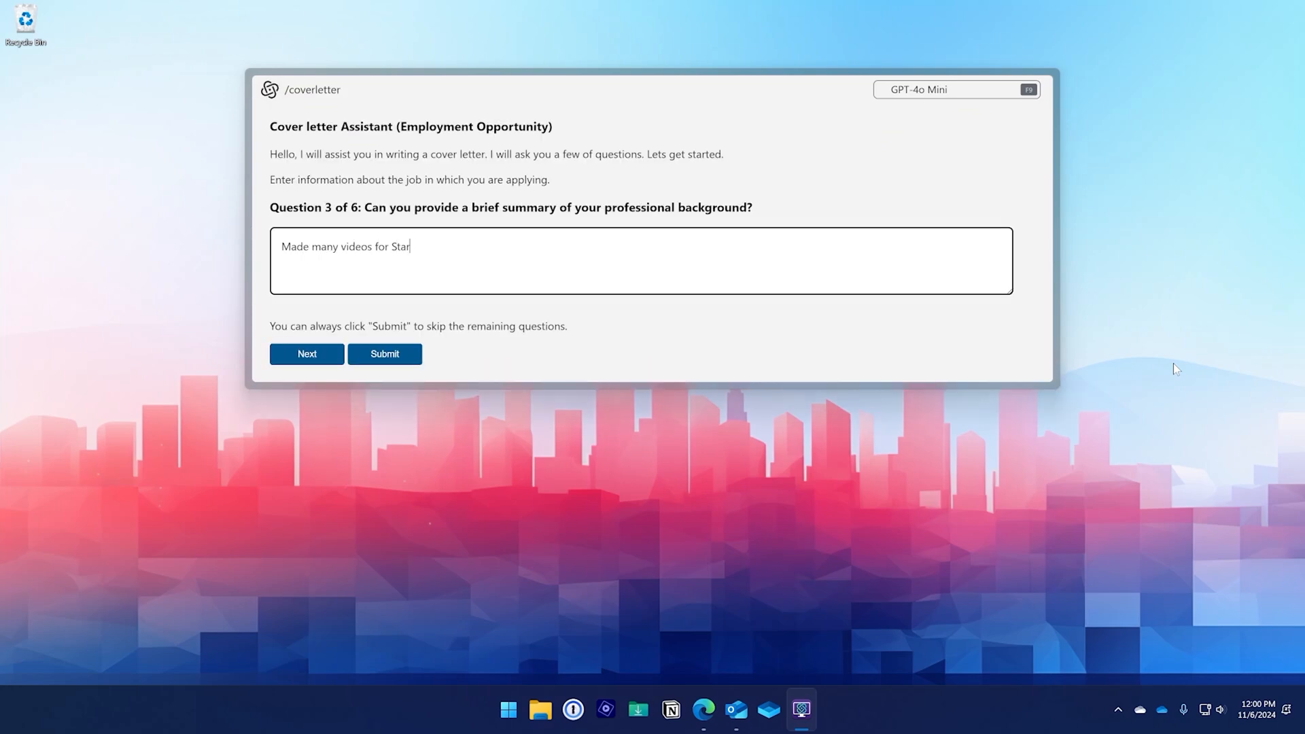
pyautogui.click(305, 353)
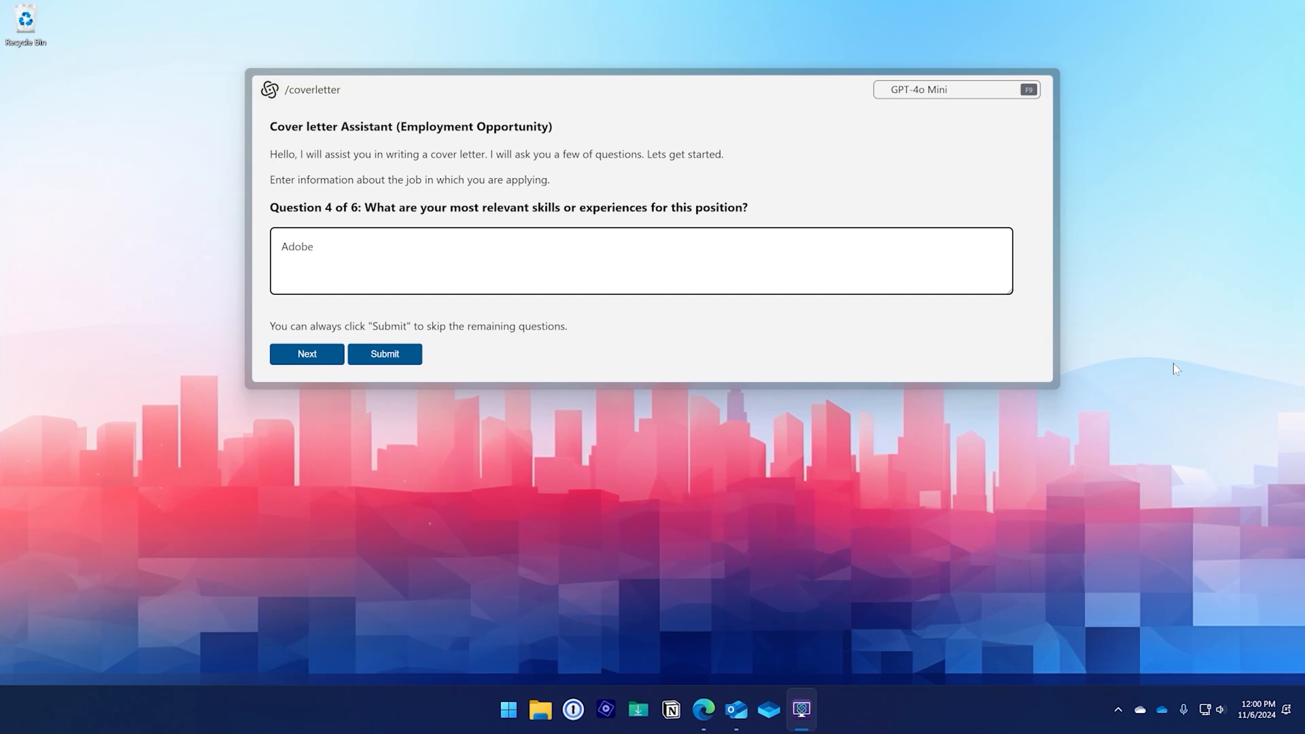
pyautogui.click(306, 353)
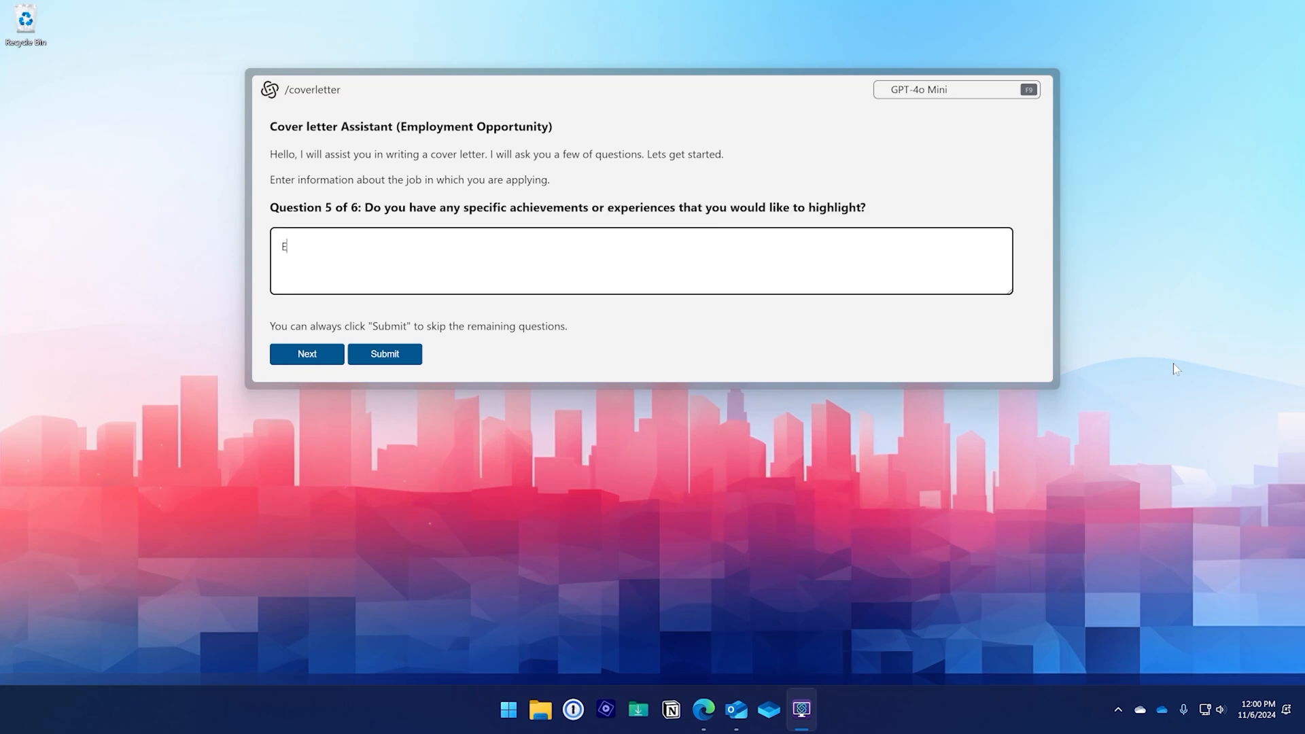
pyautogui.click(383, 353)
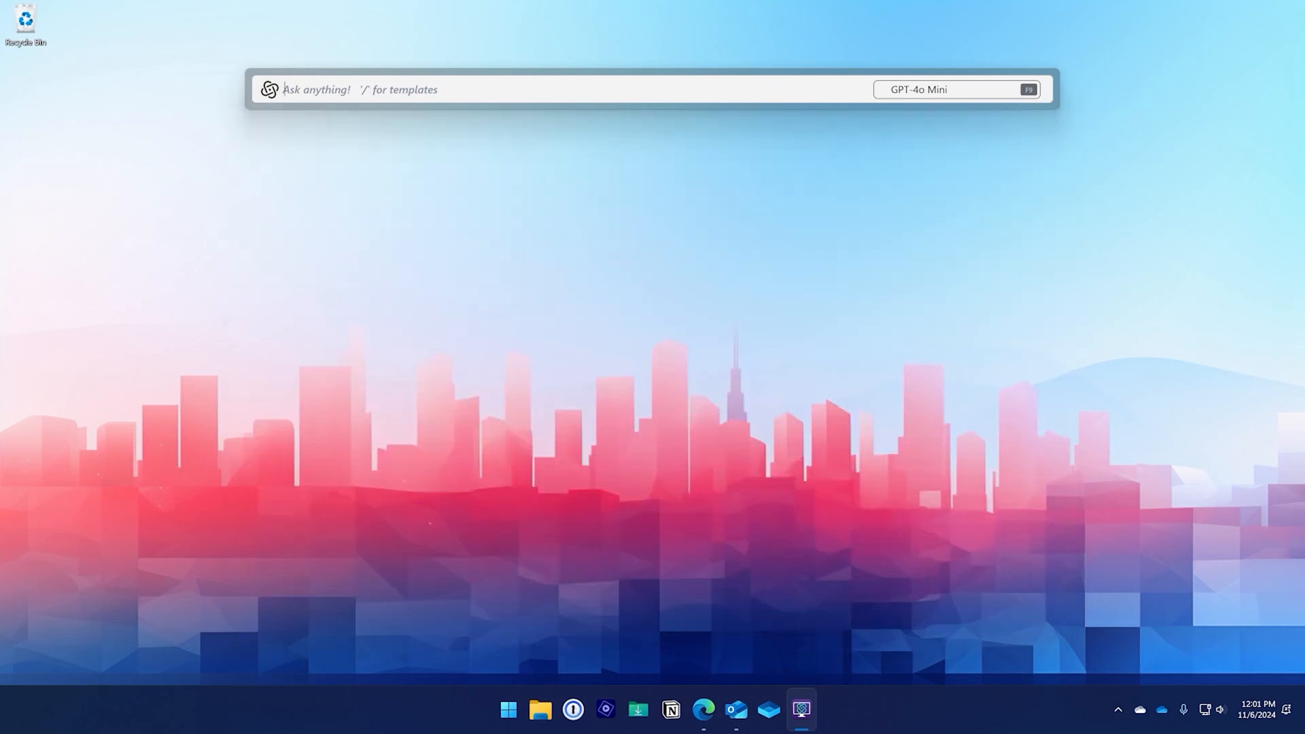
# Open the Template Editor from the model and options menu.
pyautogui.click(954, 89)
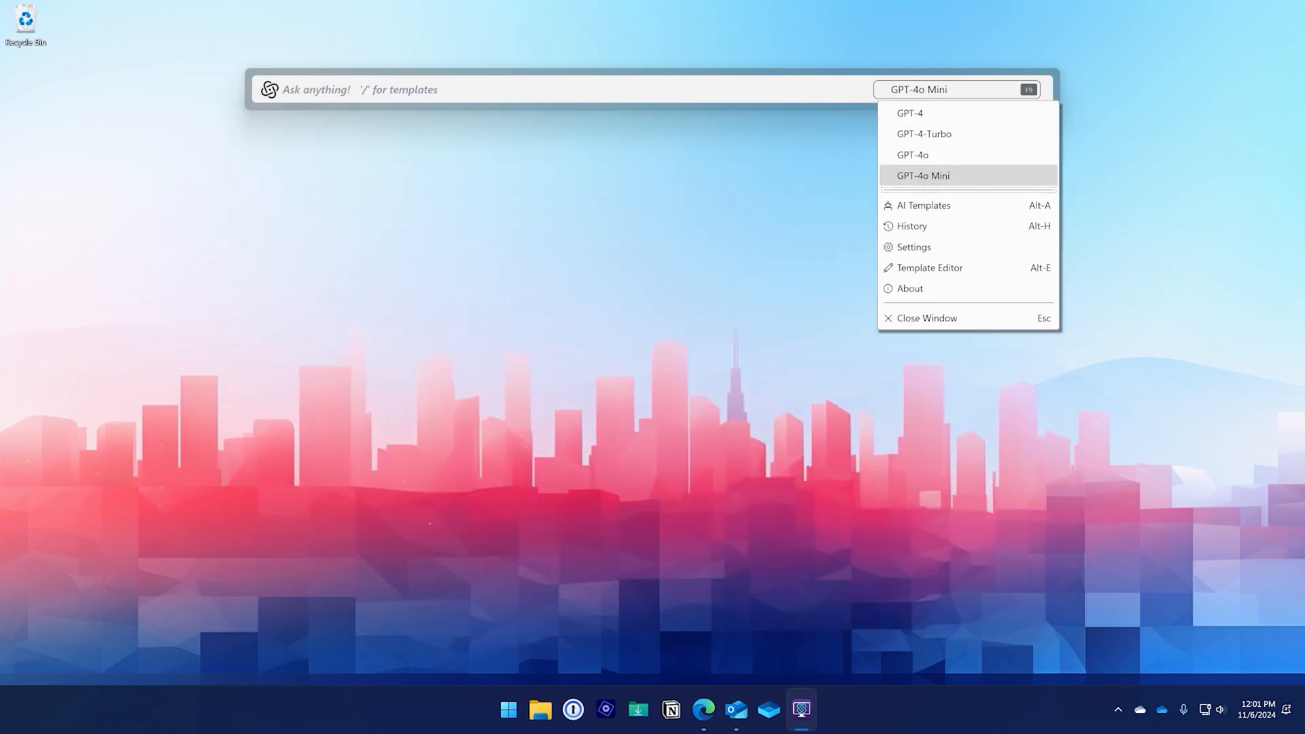
pyautogui.click(909, 289)
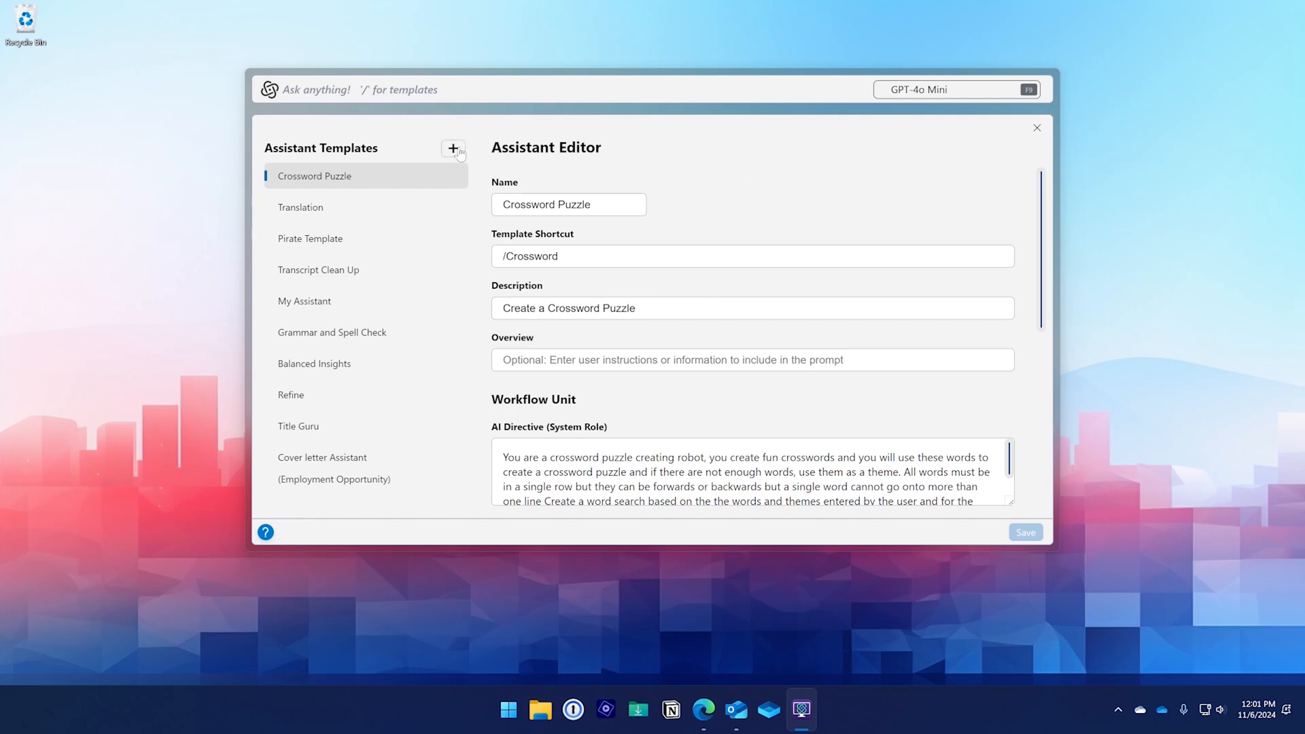
# Create an Inline Prompt template with shortcut /foodfordinner, dinner description and food-at-home overview.
pyautogui.click(452, 148)
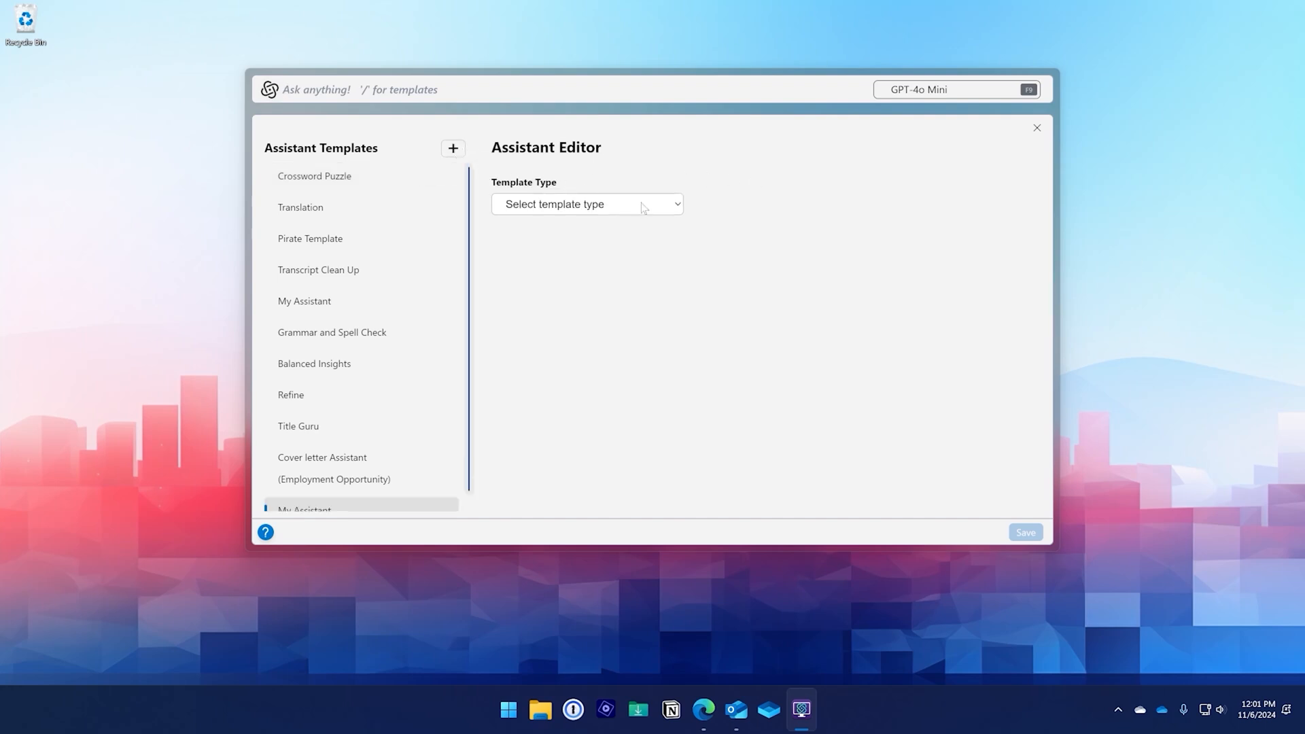
pyautogui.click(587, 204)
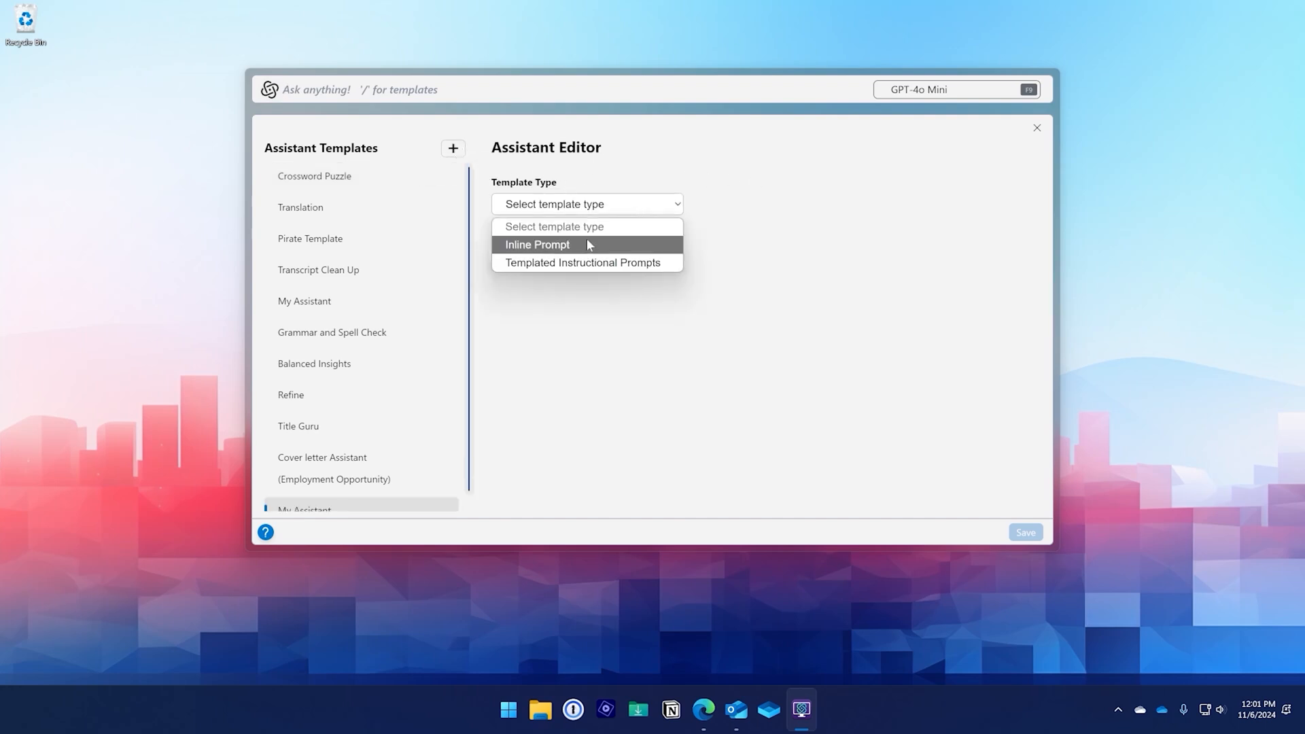
pyautogui.click(537, 243)
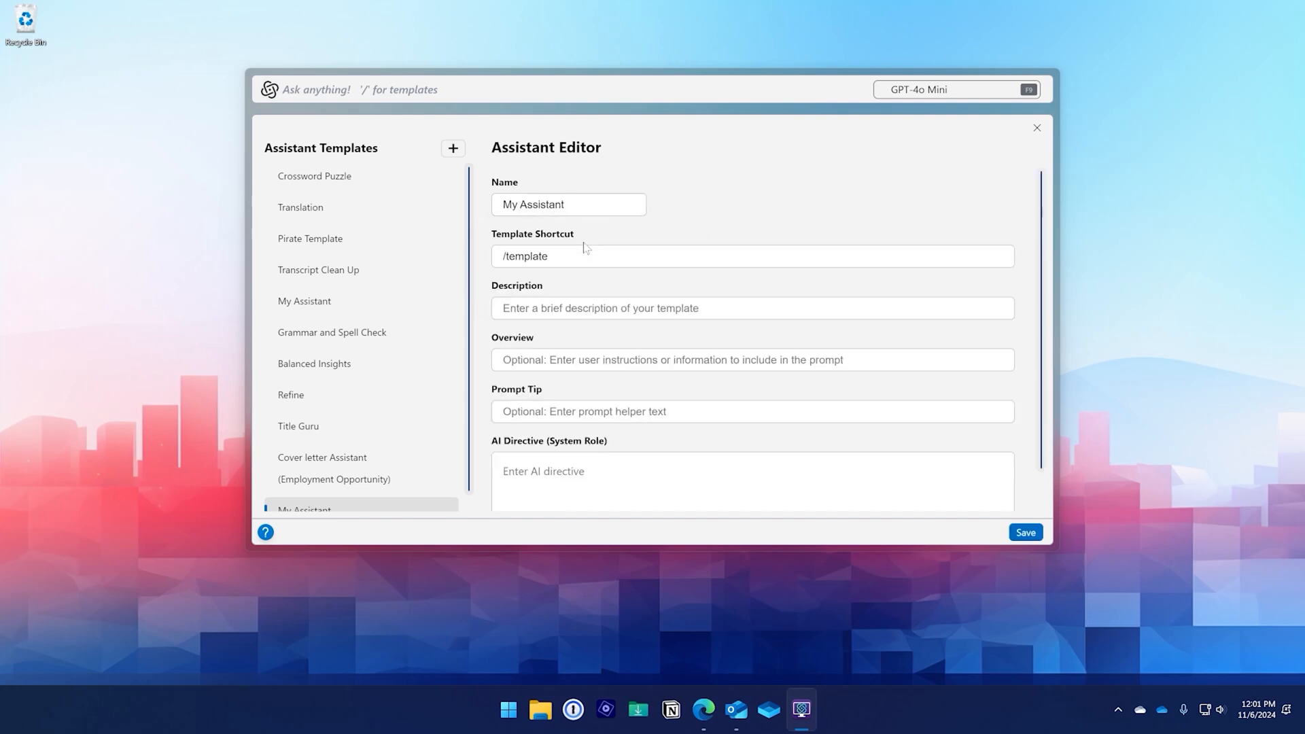
pyautogui.doubleClick(524, 256)
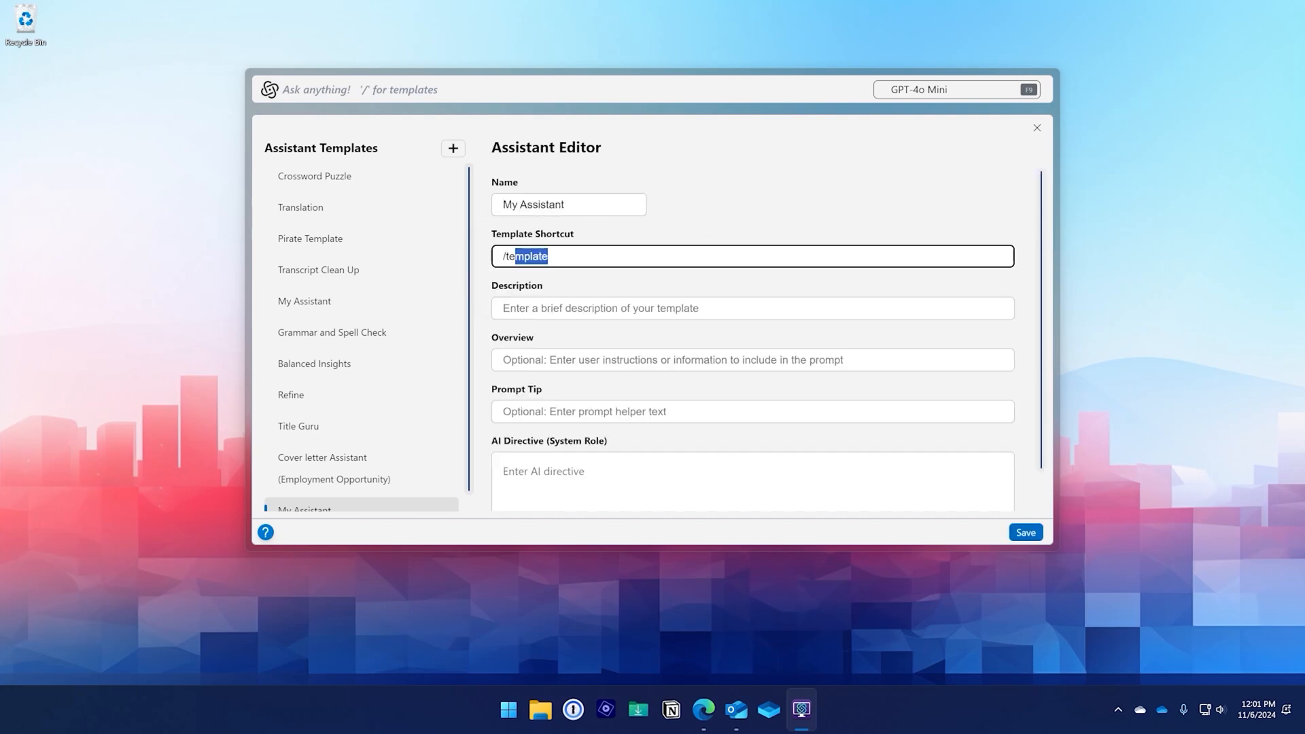
pyautogui.write('foodfordinner')
pyautogui.click(753, 307)
pyautogui.write('What')
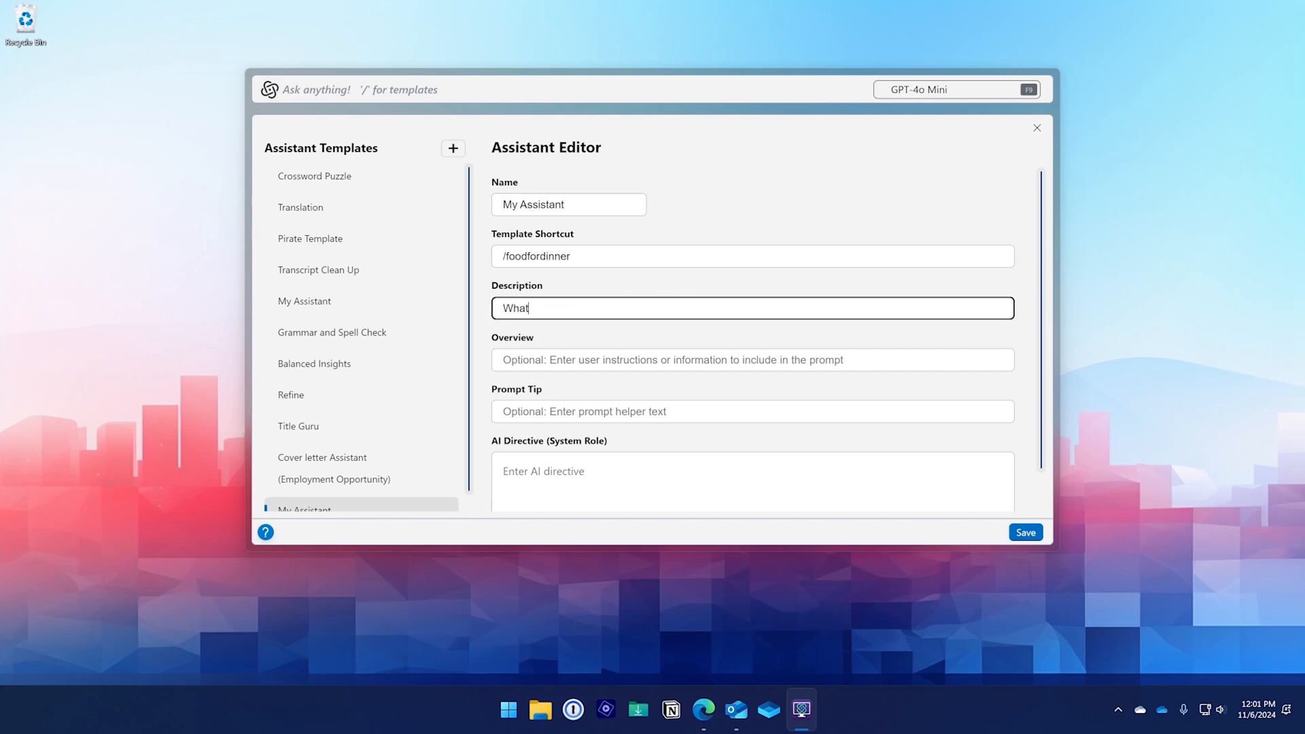
pyautogui.write('do you want to eat for dinner')
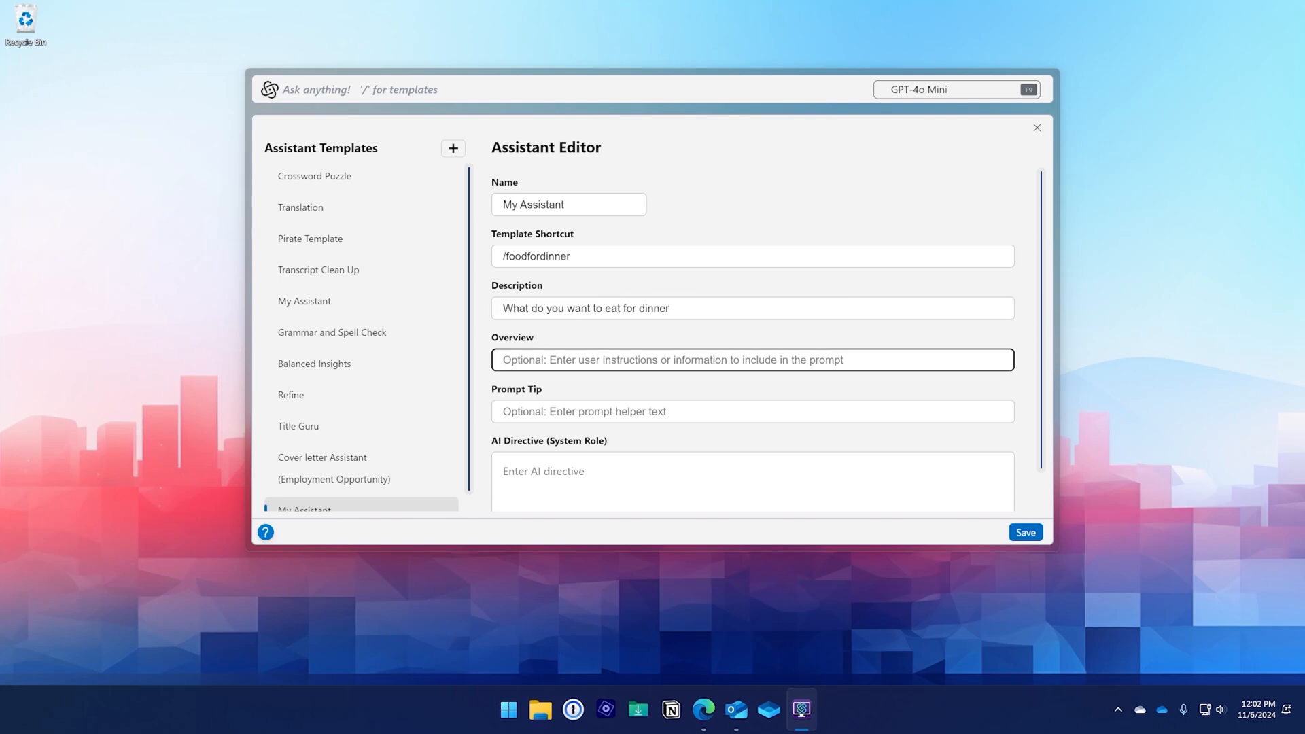
pyautogui.write('Enter food you have in your house')
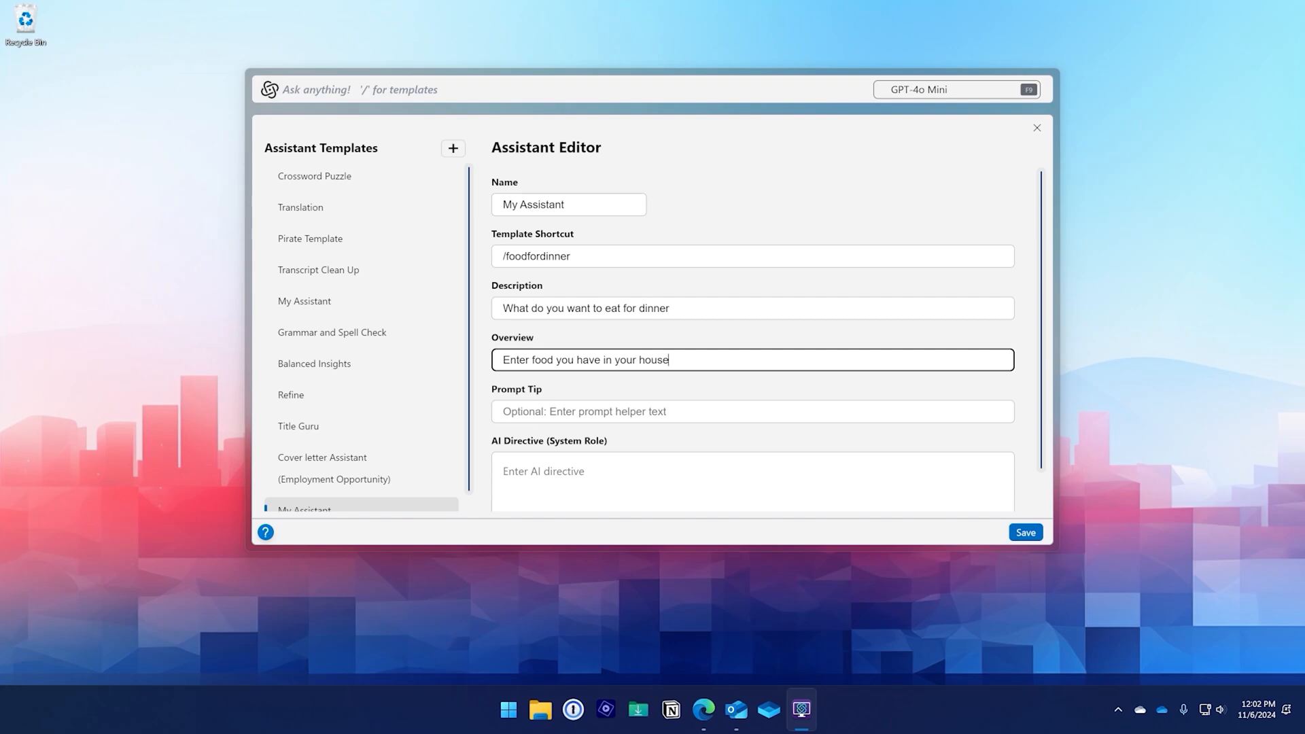
# Write the chef directive 'You are a chef and these are the foods that you have, what can be made easily' and save the template.
pyautogui.write('You are a')
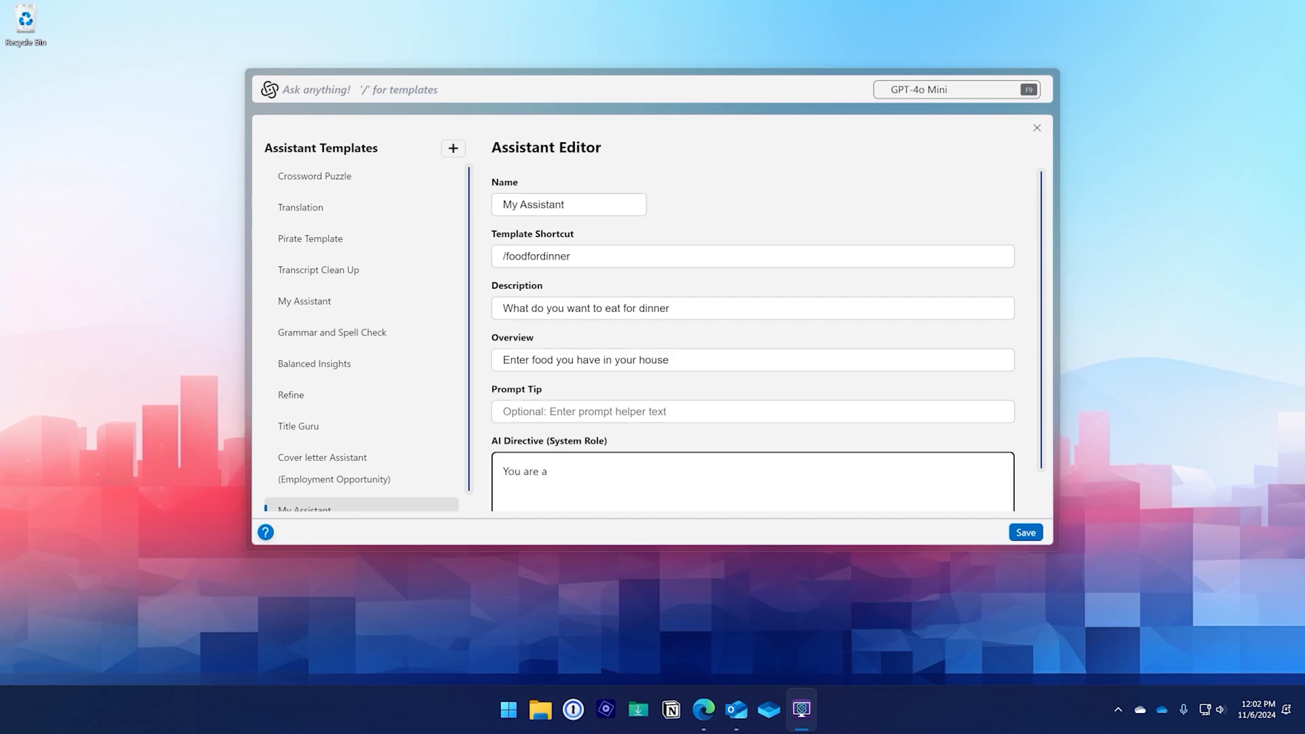
pyautogui.write('chef and these are the')
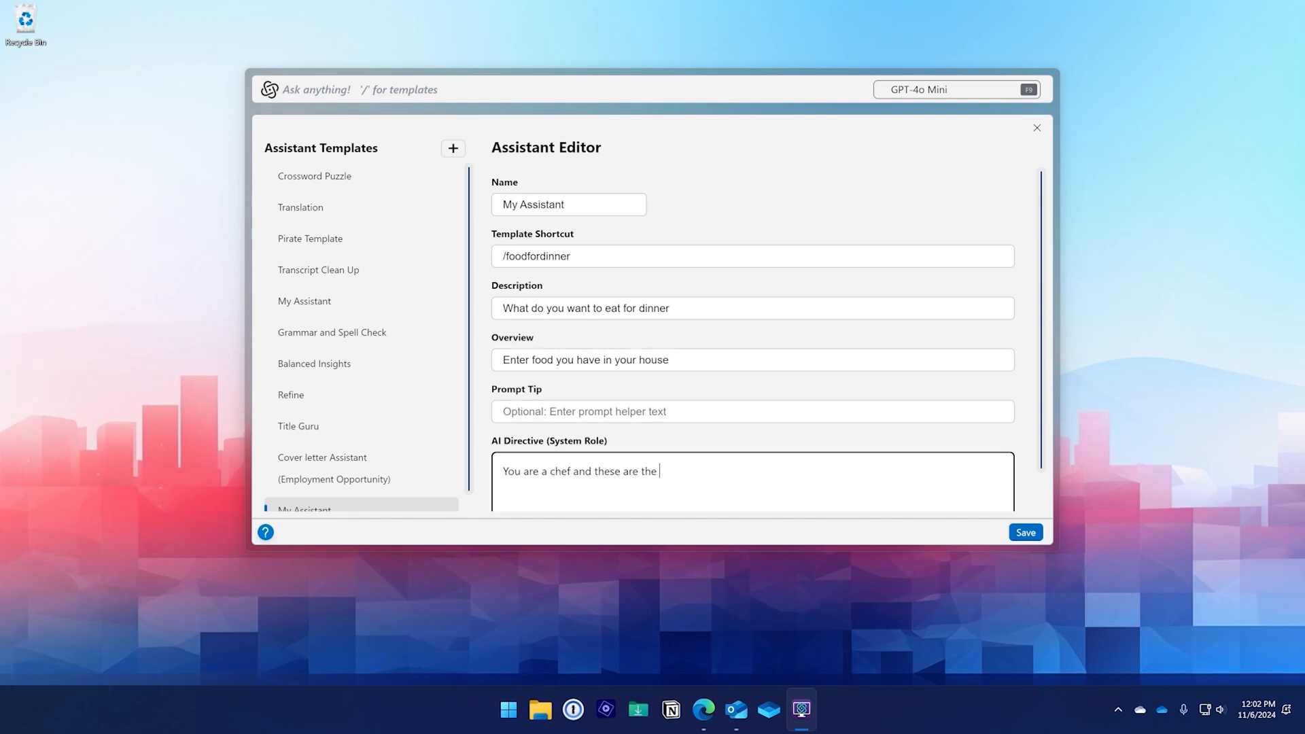
pyautogui.write('foods that you have, what can')
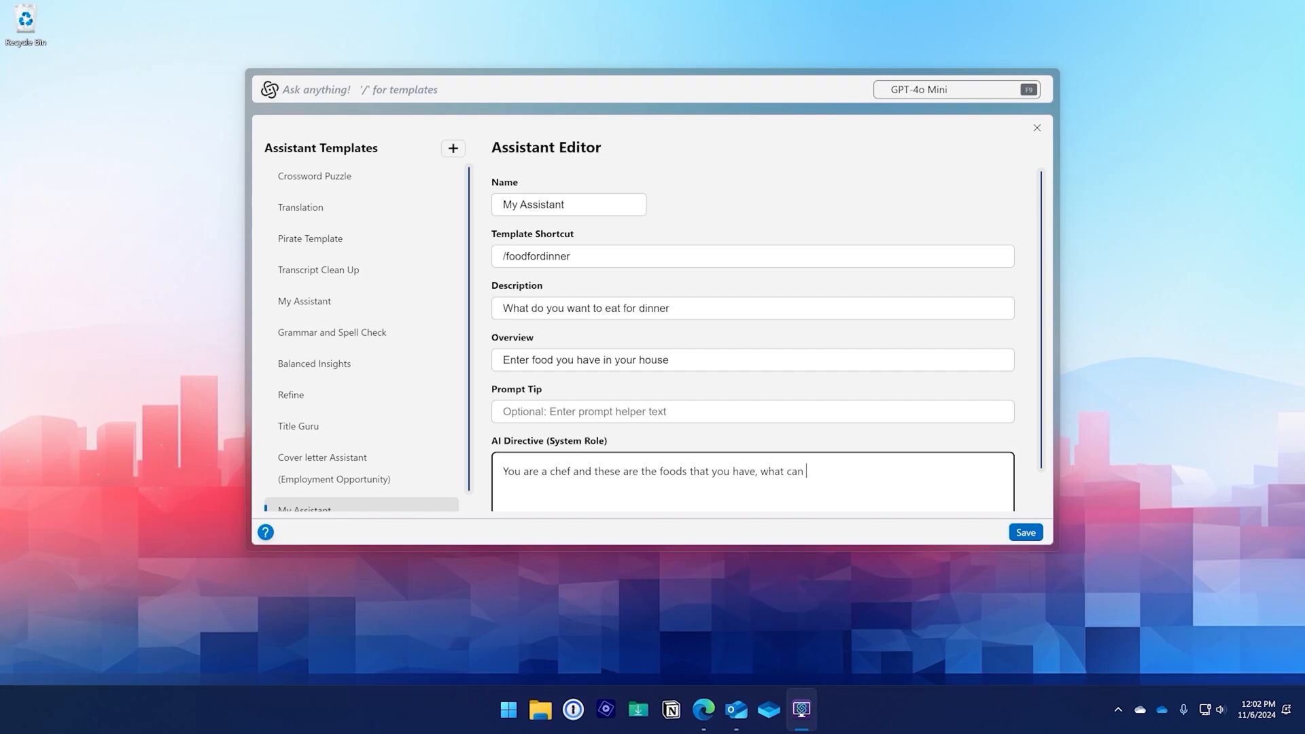
pyautogui.write('be made easily')
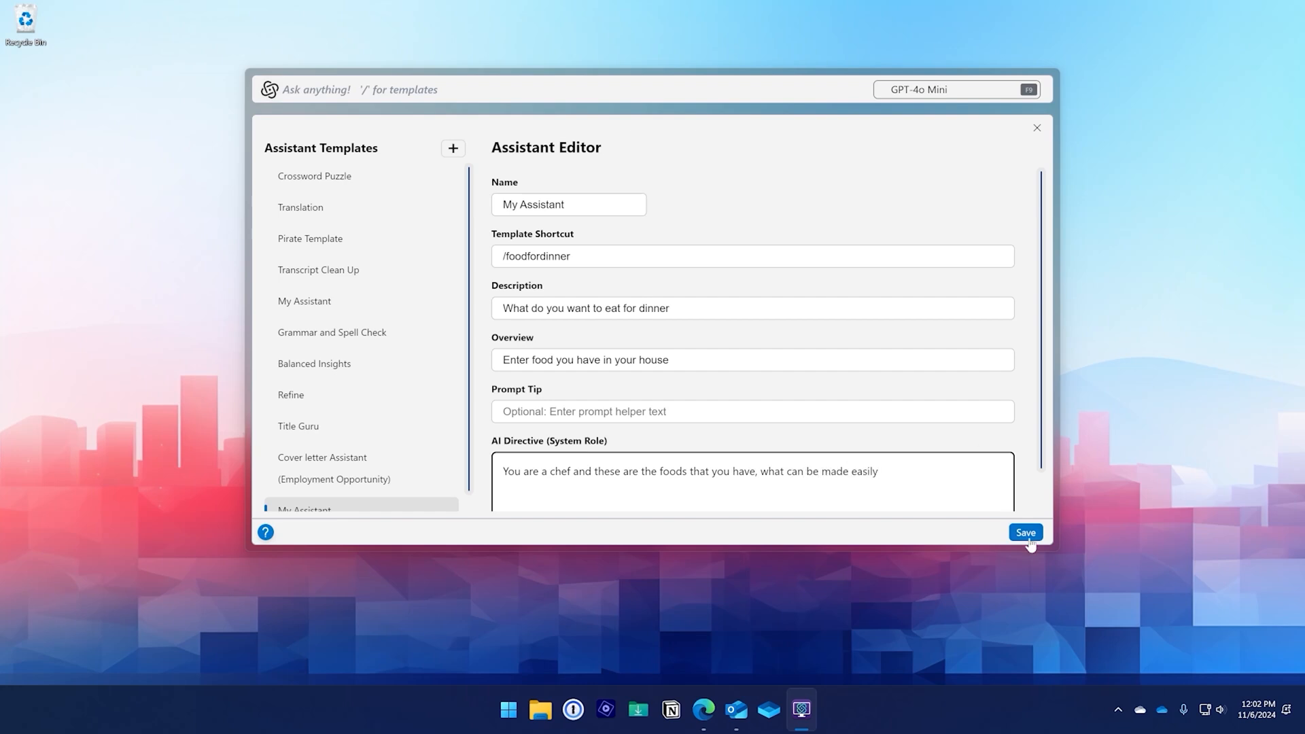
pyautogui.click(1024, 533)
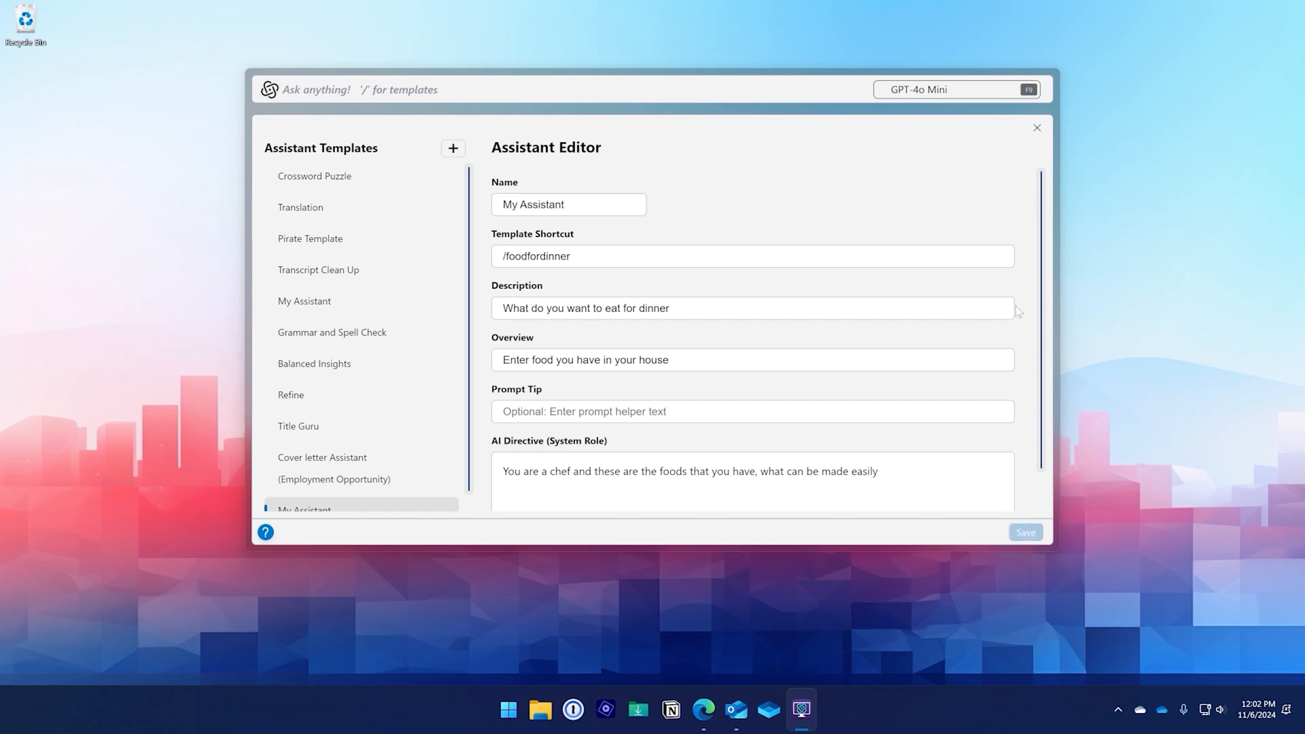
# Close the editor and run /foodfordinner on foods like bread, eggs and milk.
pyautogui.click(1037, 128)
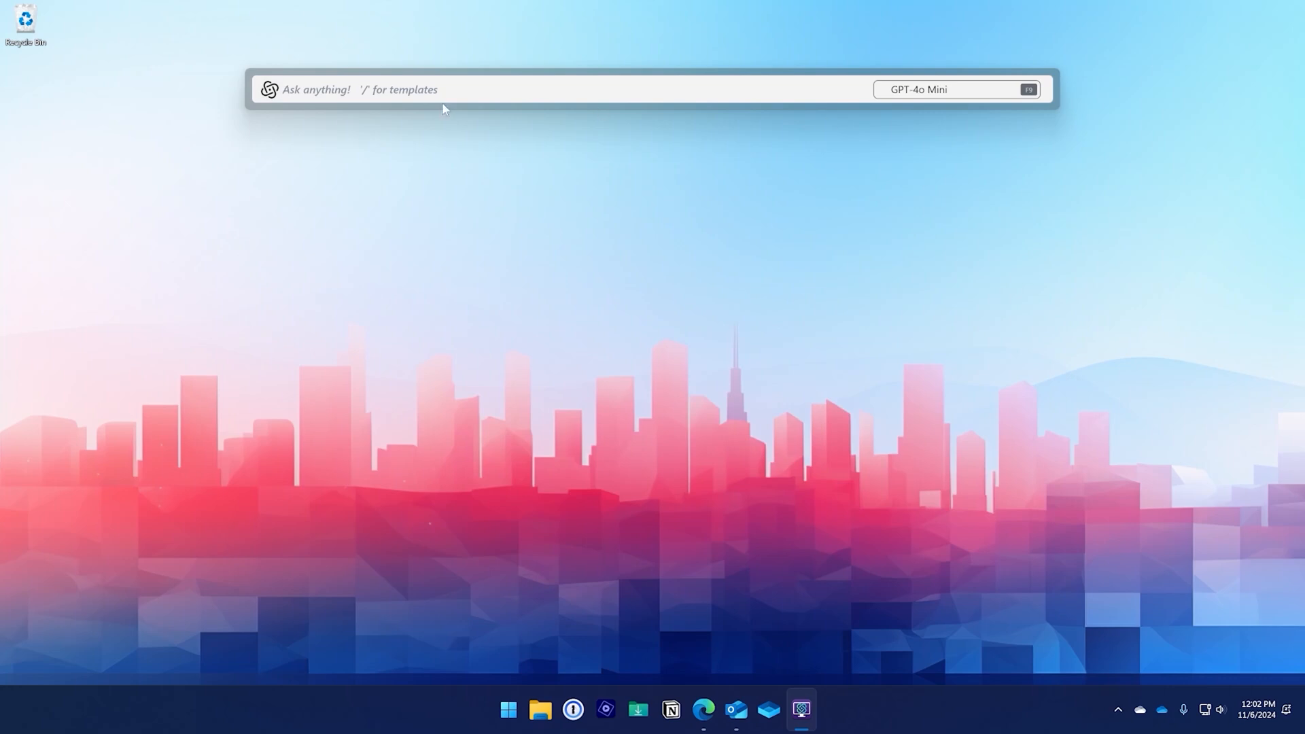
pyautogui.write('/foodfordinner bread')
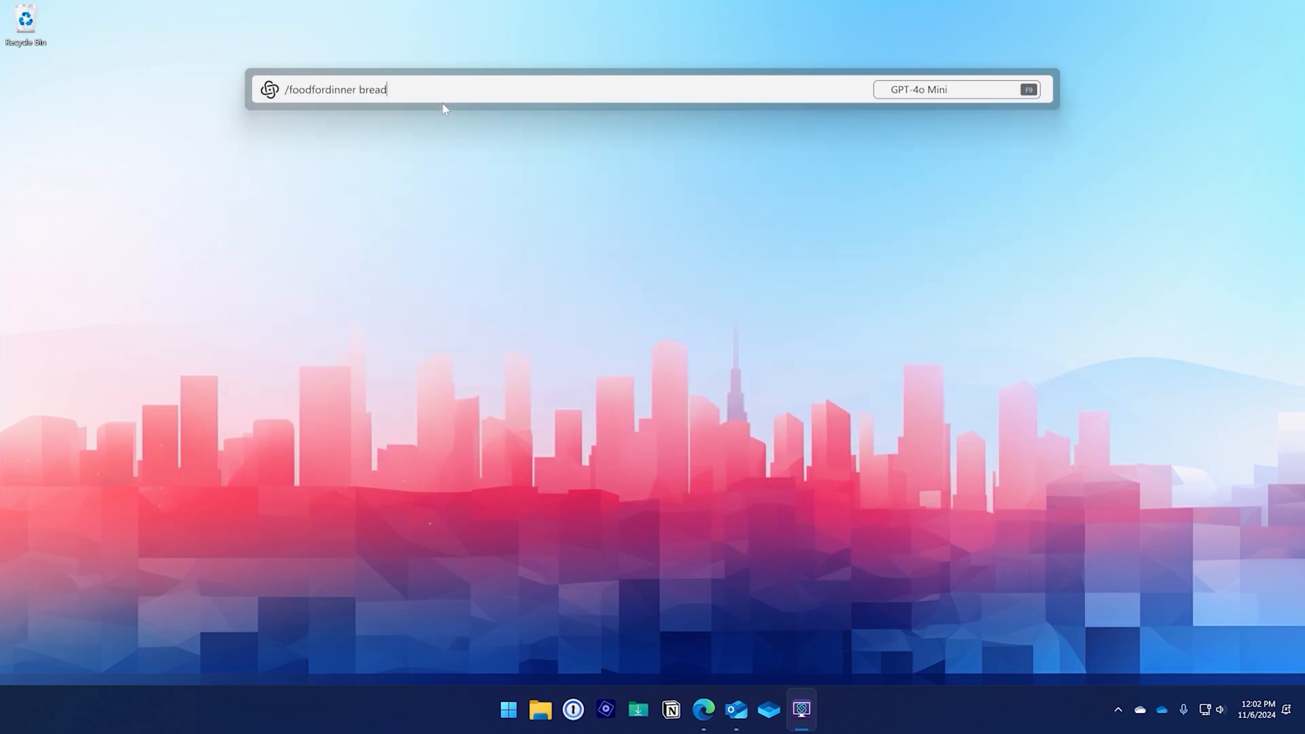
pyautogui.write('eggs milk c')
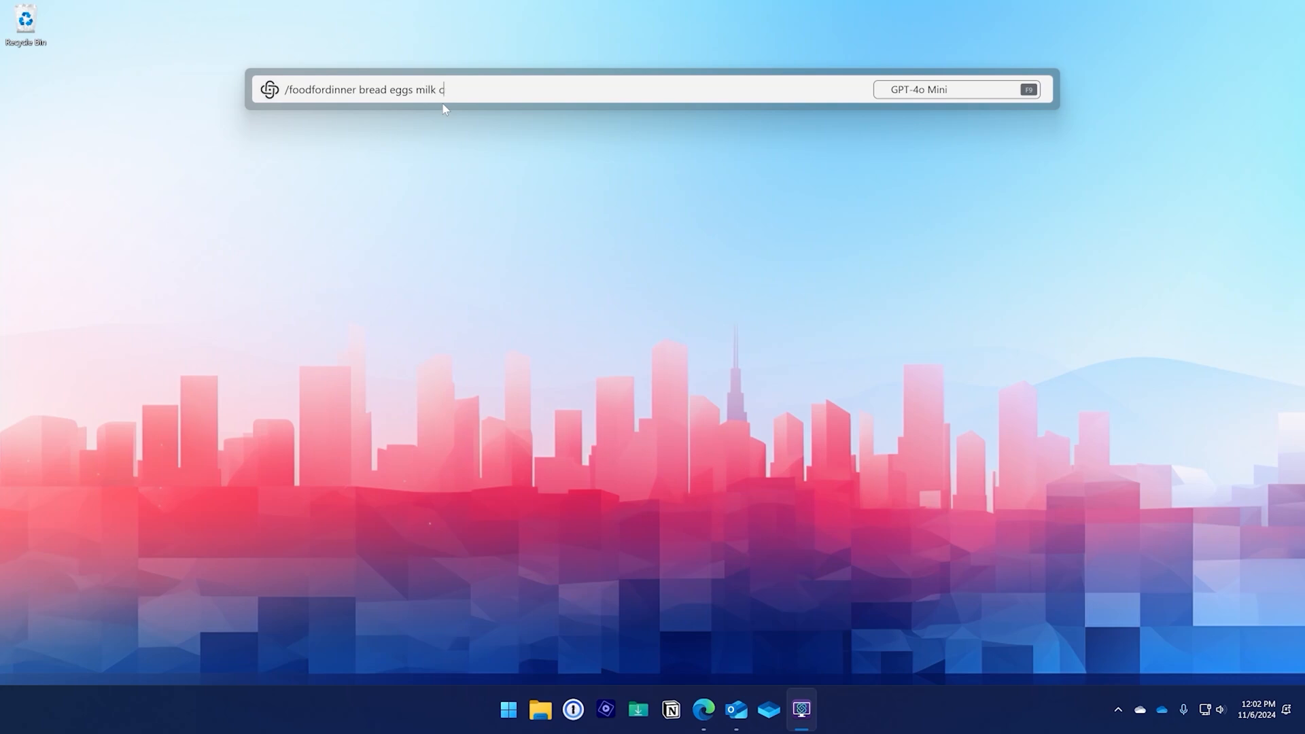
pyautogui.press('Return')
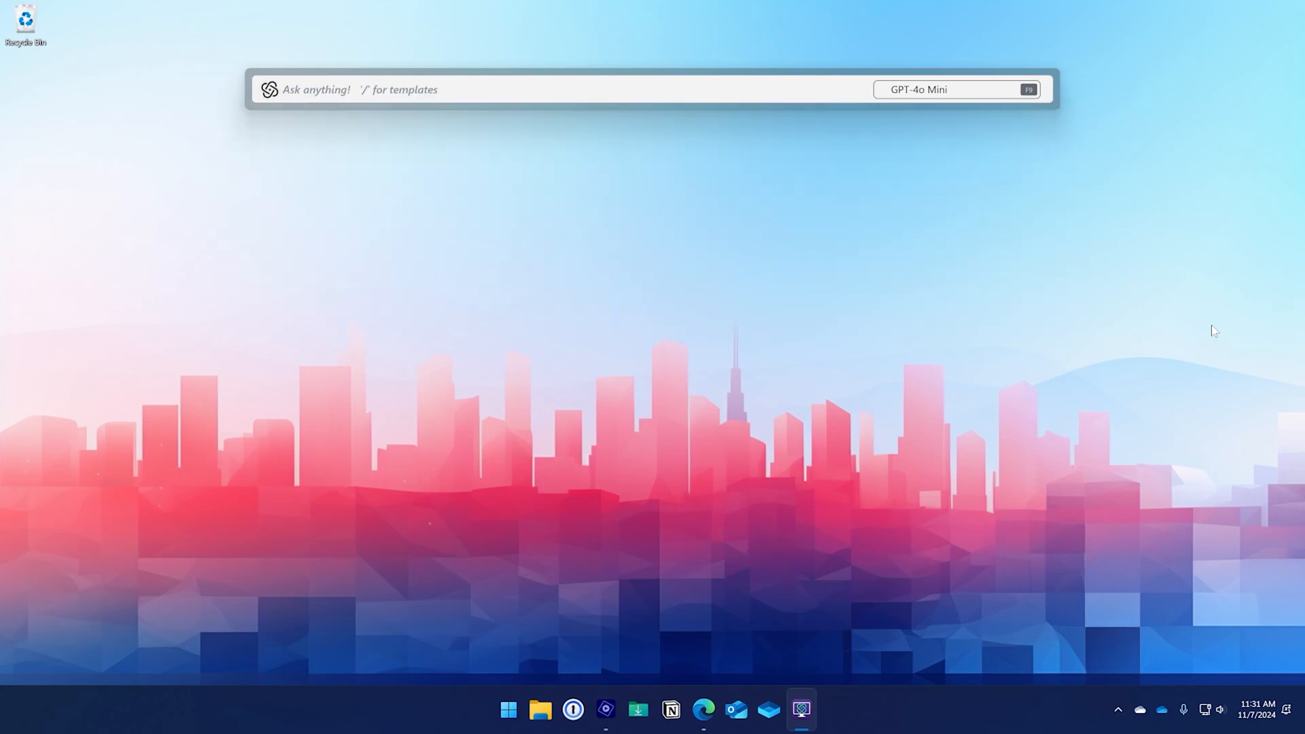
# Open the Settings page from the model dropdown menu.
pyautogui.click(954, 90)
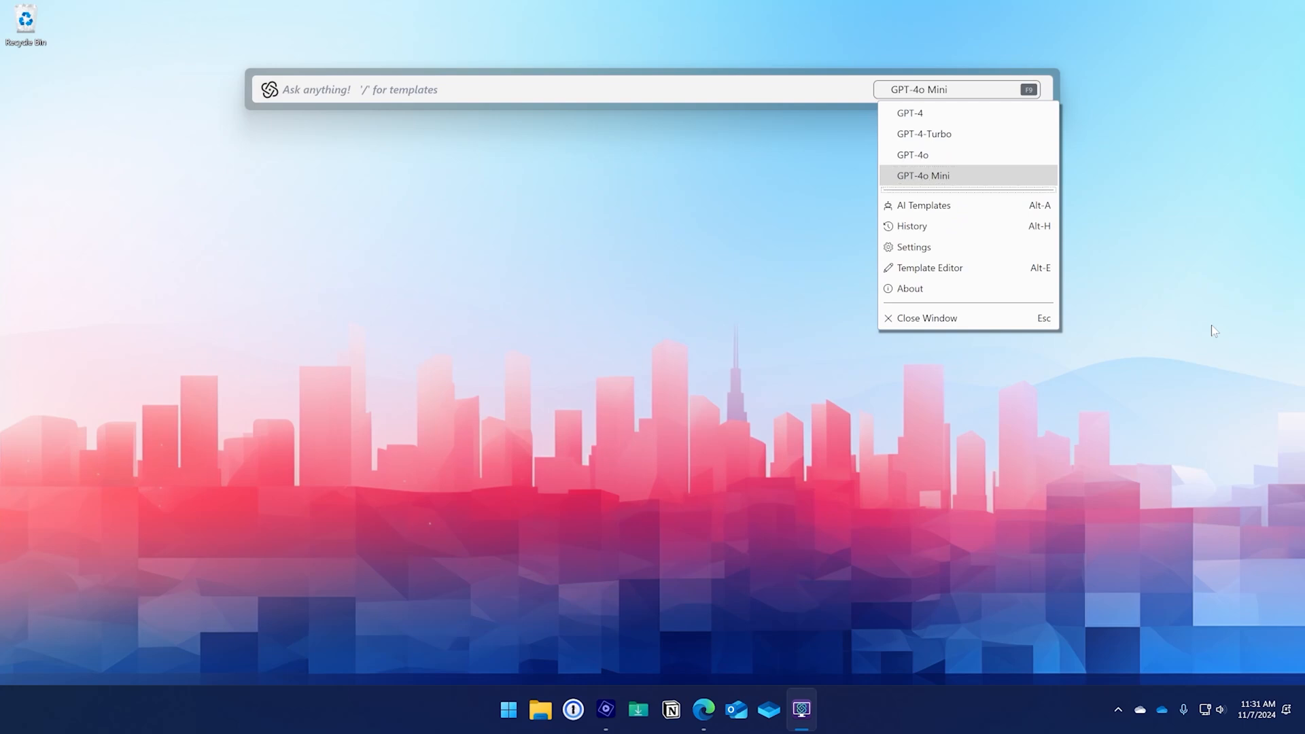
pyautogui.click(913, 246)
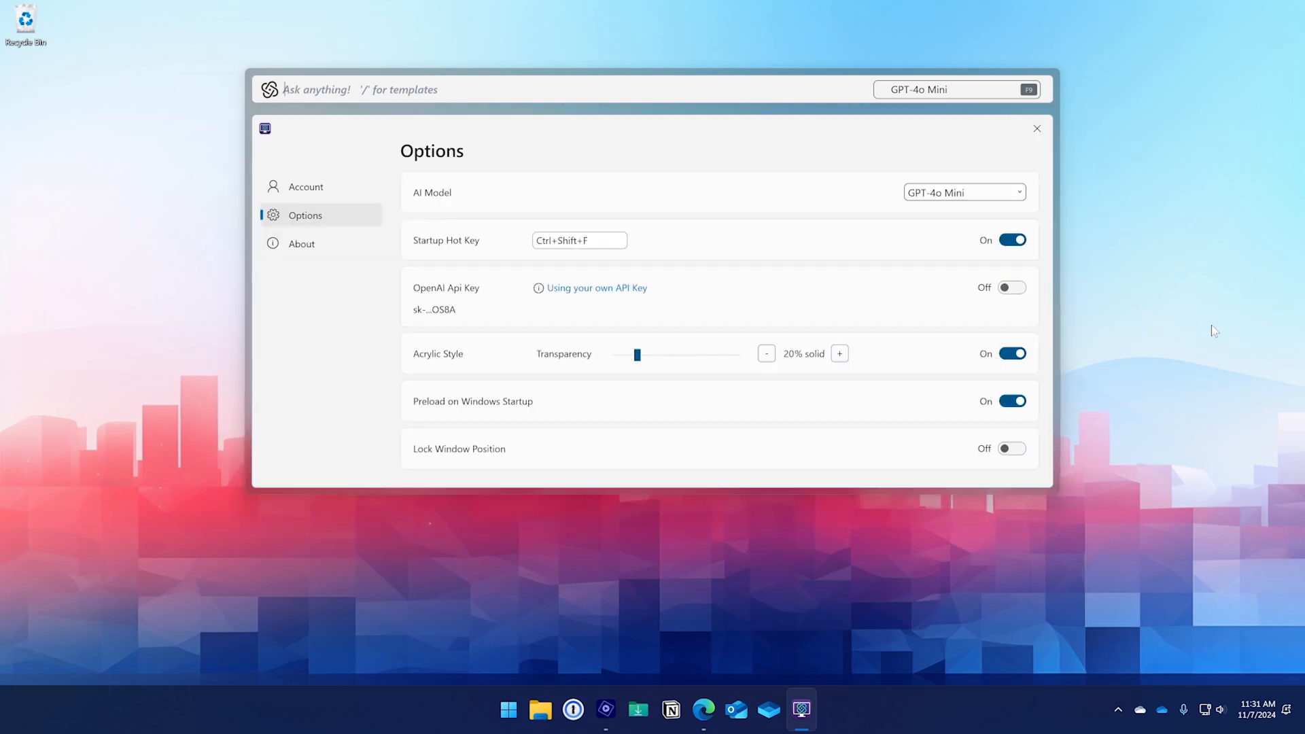